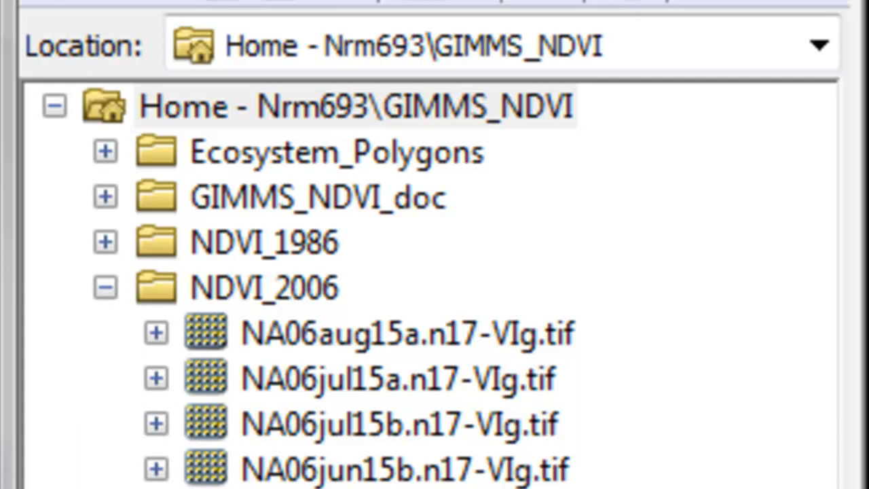
{"action": "mouse_move", "coordinate": [448, 126]}
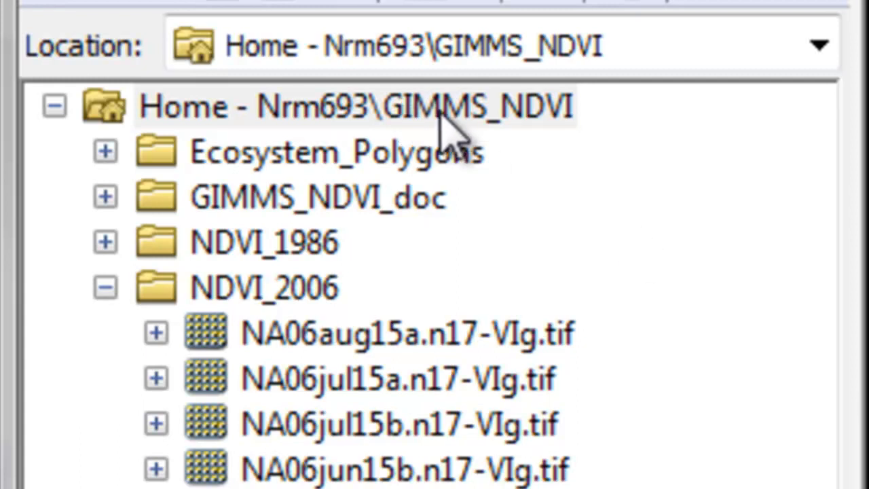
{"action": "mouse_move", "coordinate": [516, 142]}
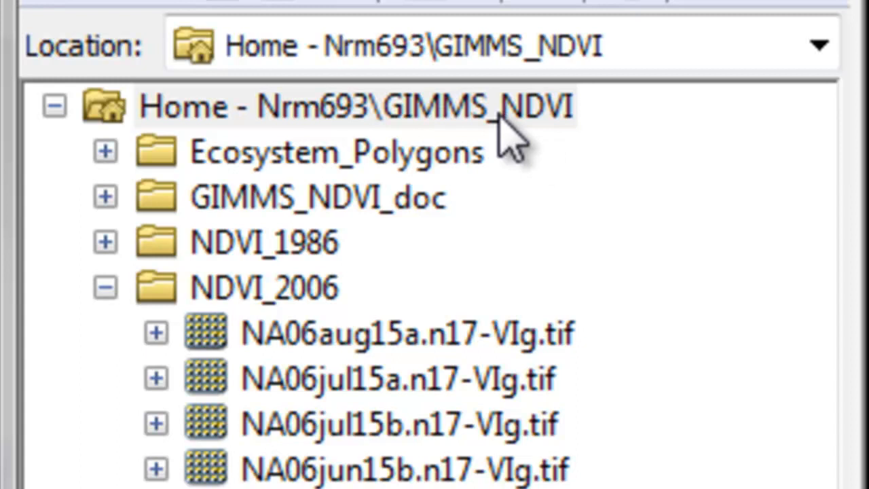
{"action": "mouse_move", "coordinate": [536, 244]}
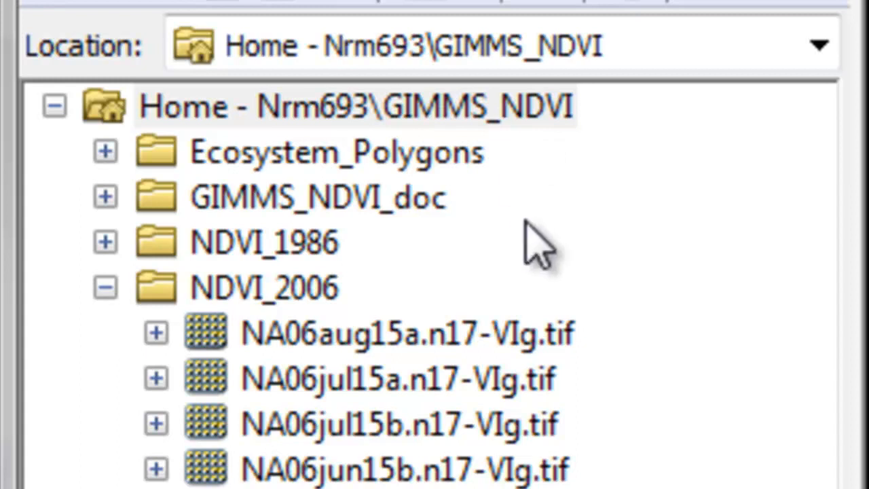
{"action": "mouse_move", "coordinate": [204, 312]}
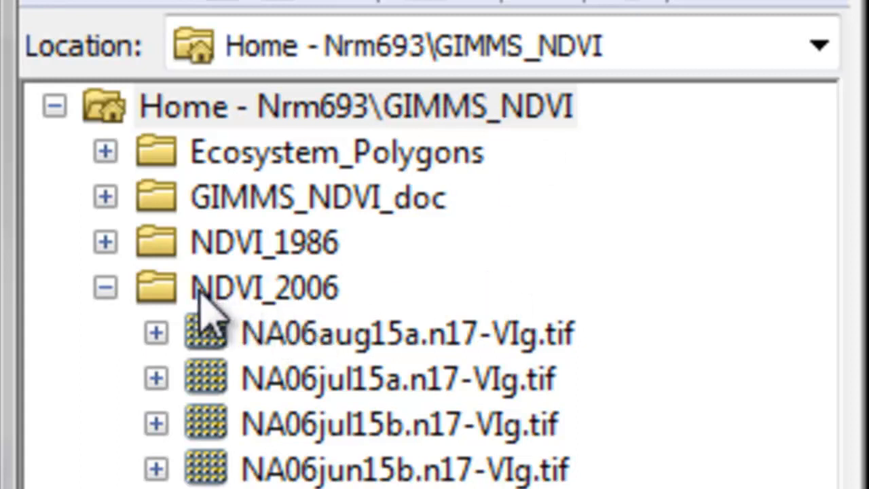
{"action": "mouse_move", "coordinate": [333, 326]}
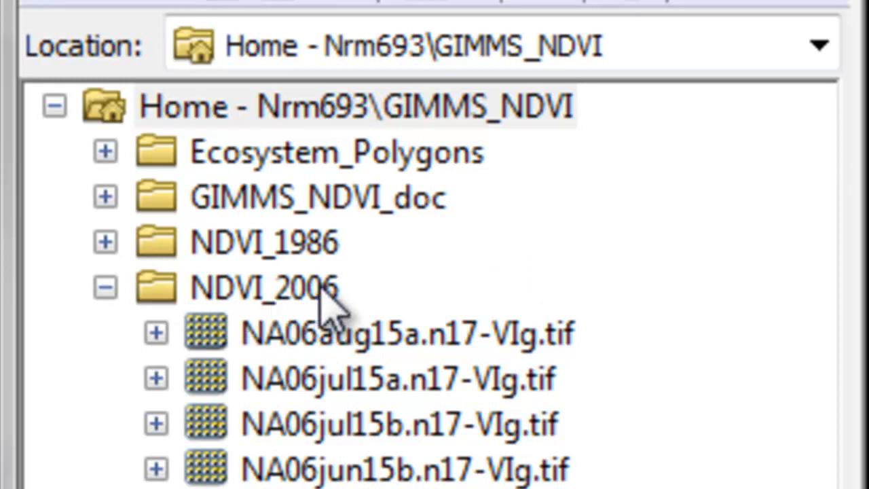
{"action": "mouse_move", "coordinate": [282, 377]}
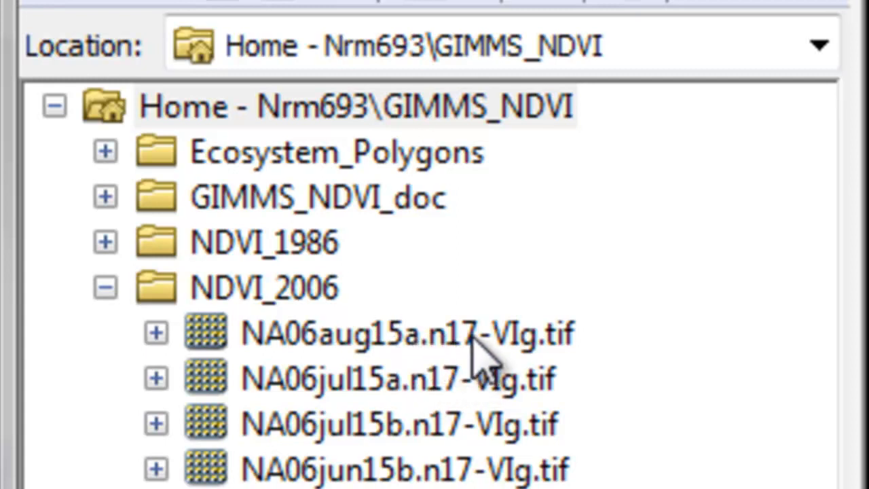
{"action": "mouse_move", "coordinate": [536, 340]}
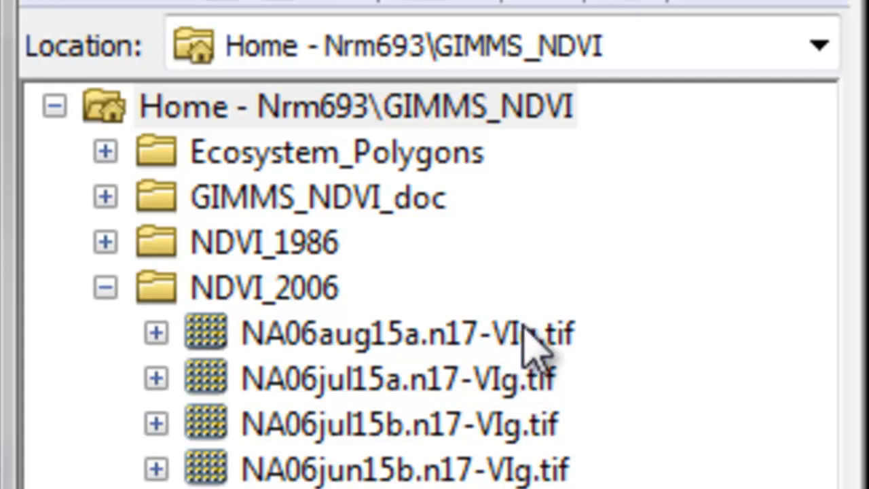
{"action": "mouse_move", "coordinate": [536, 370]}
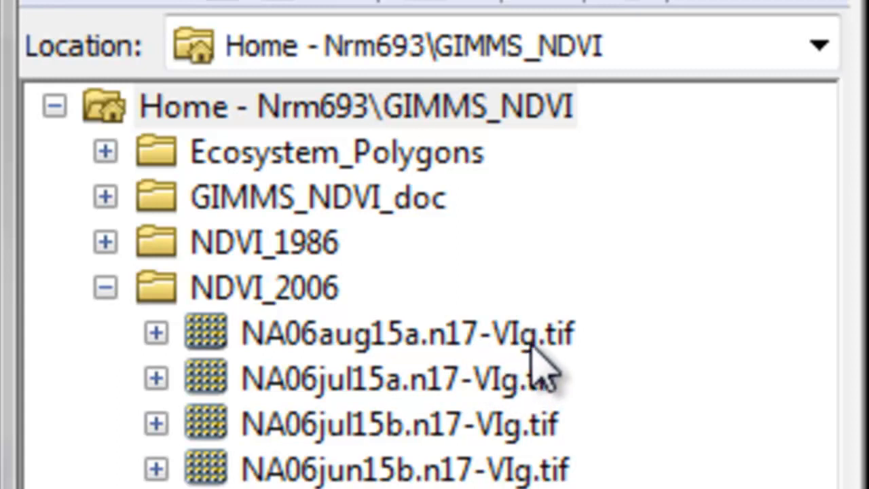
{"action": "mouse_move", "coordinate": [394, 377]}
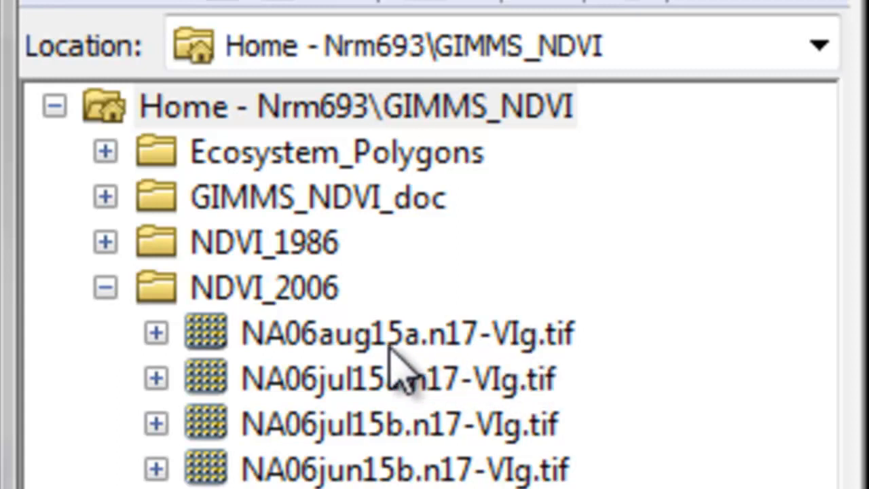
Select the NA06aug15a, NA06jul15b and NA06jun15b n17-VIg.tif rasters.
{"action": "left_click", "coordinate": [407, 332]}
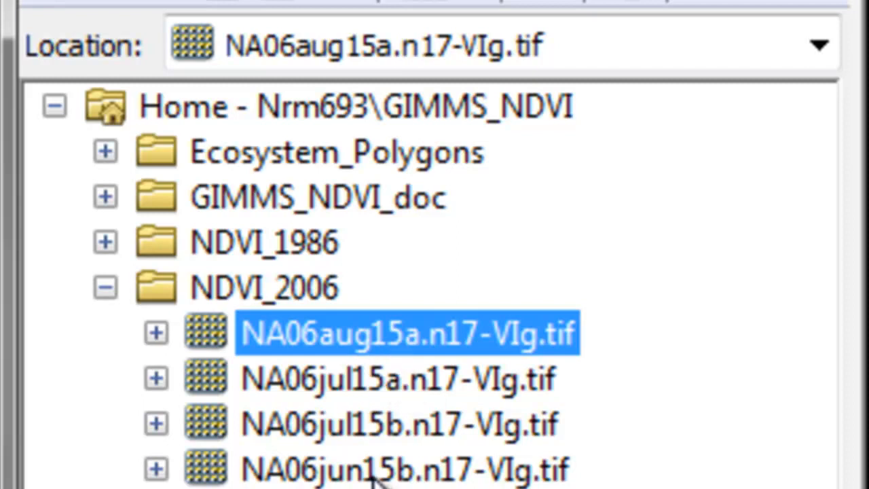
{"action": "left_click", "coordinate": [398, 379]}
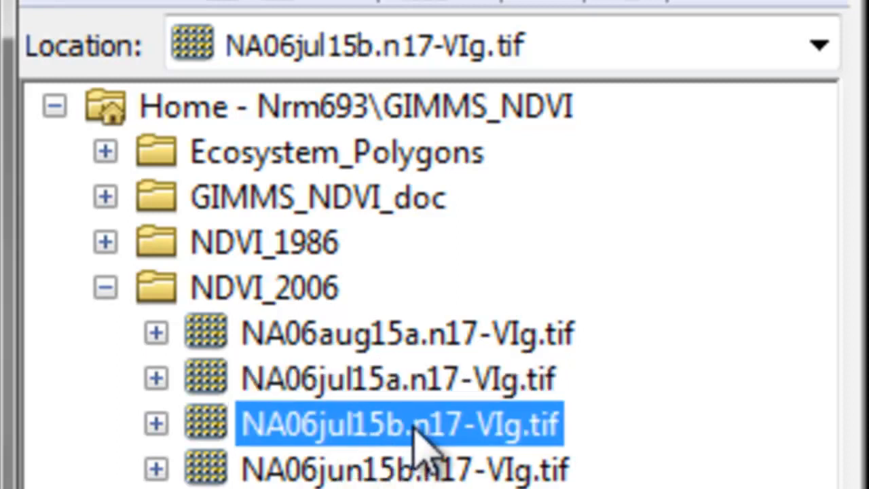
{"action": "left_click", "coordinate": [401, 468]}
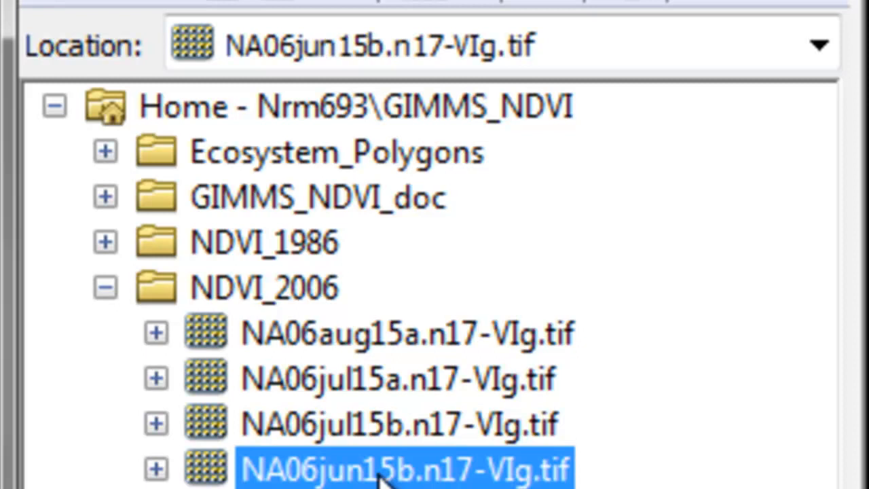
{"action": "mouse_move", "coordinate": [390, 234]}
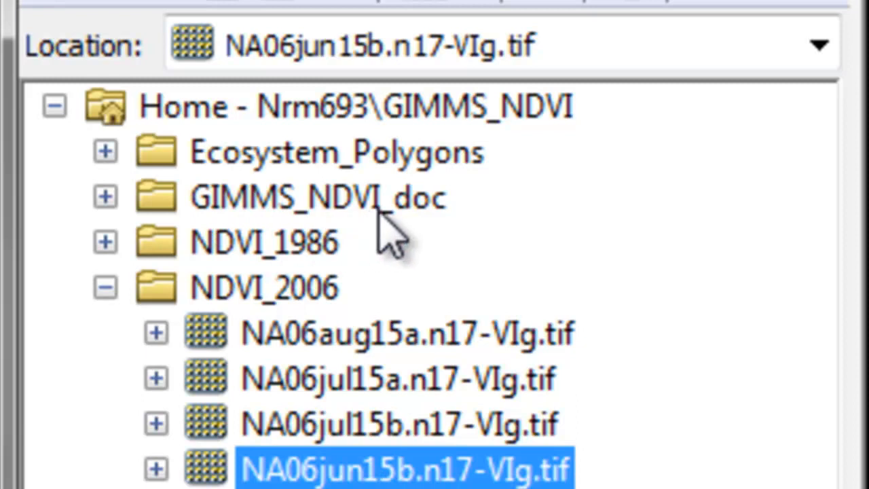
{"action": "mouse_move", "coordinate": [475, 264]}
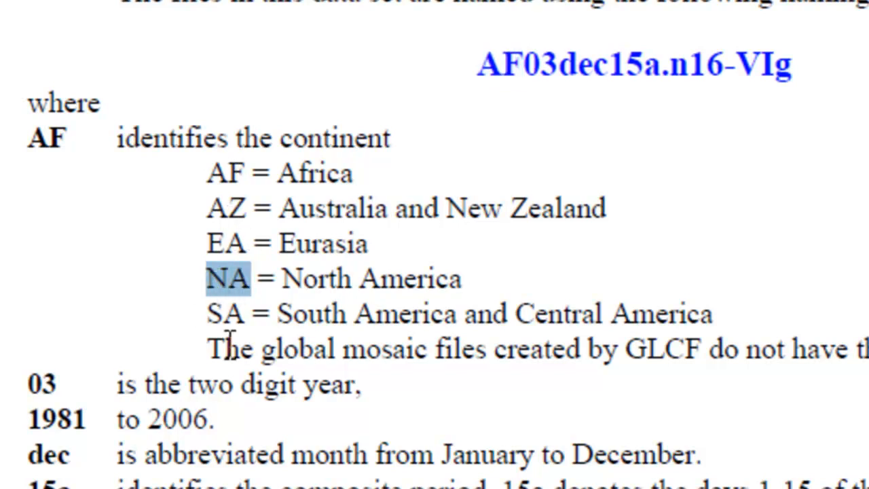
Highlight the 'dec' month code in the example name and scroll the naming convention.
{"action": "double_click", "coordinate": [584, 65]}
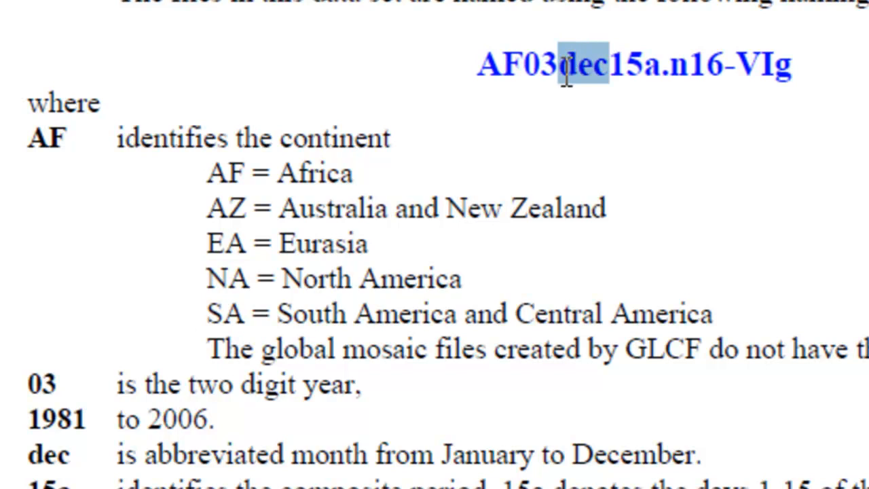
{"action": "scroll", "scroll_direction": "down", "scroll_amount": 3}
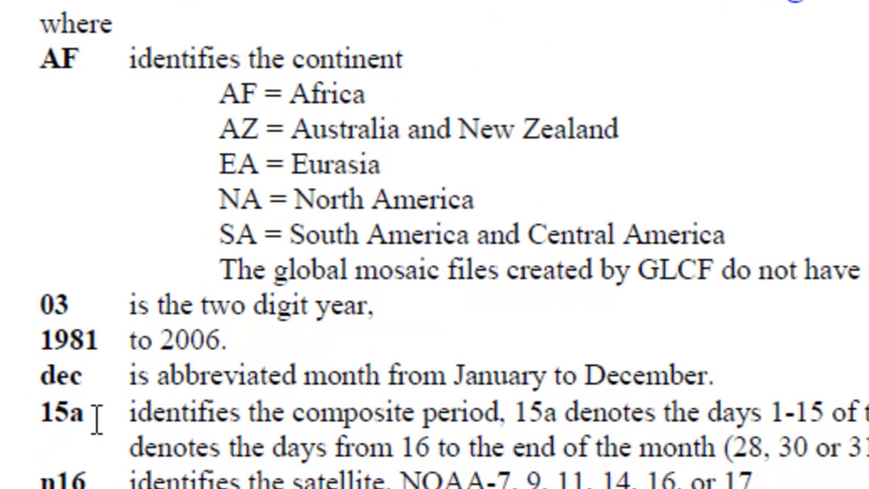
{"action": "scroll", "scroll_direction": "down", "scroll_amount": 3}
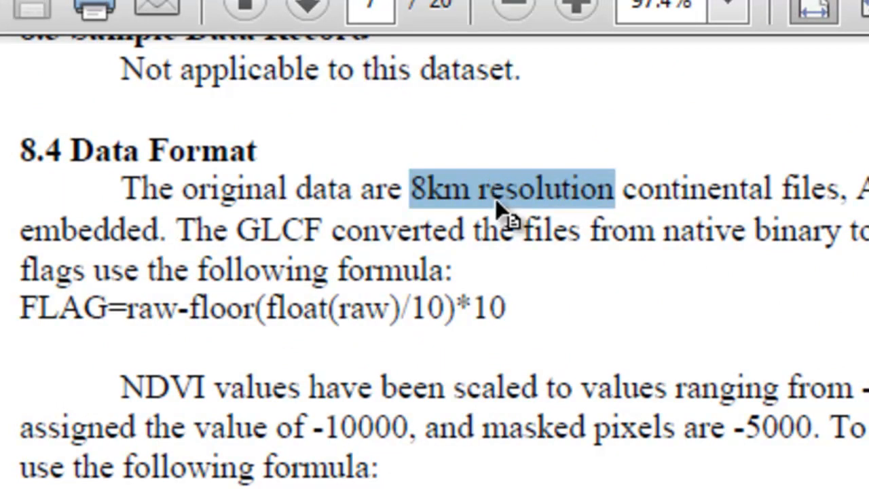
{"action": "mouse_move", "coordinate": [271, 404]}
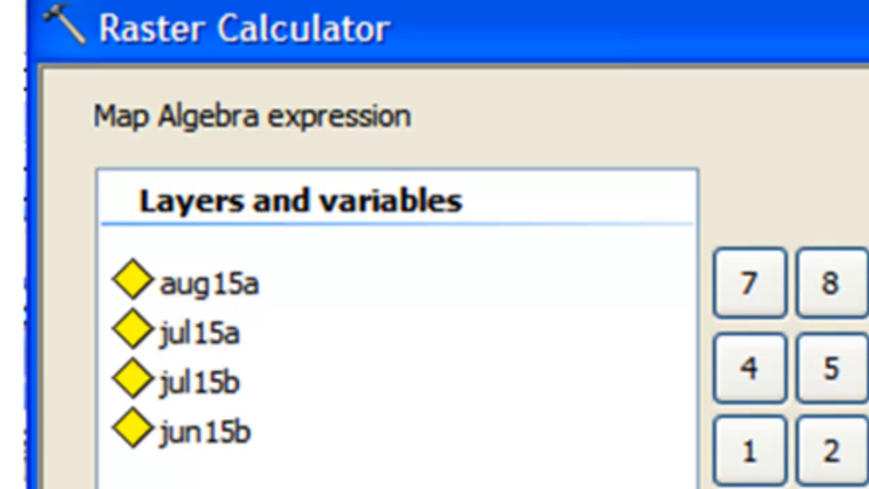
{"action": "mouse_move", "coordinate": [570, 285]}
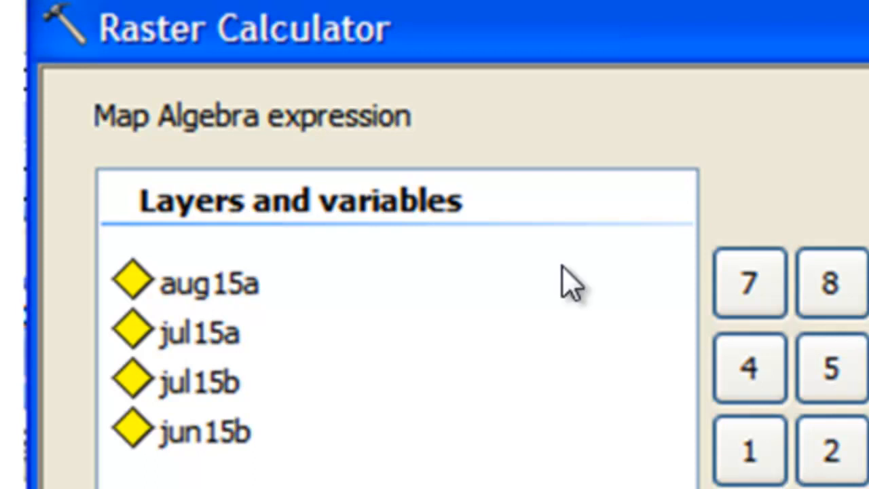
{"action": "mouse_move", "coordinate": [234, 360]}
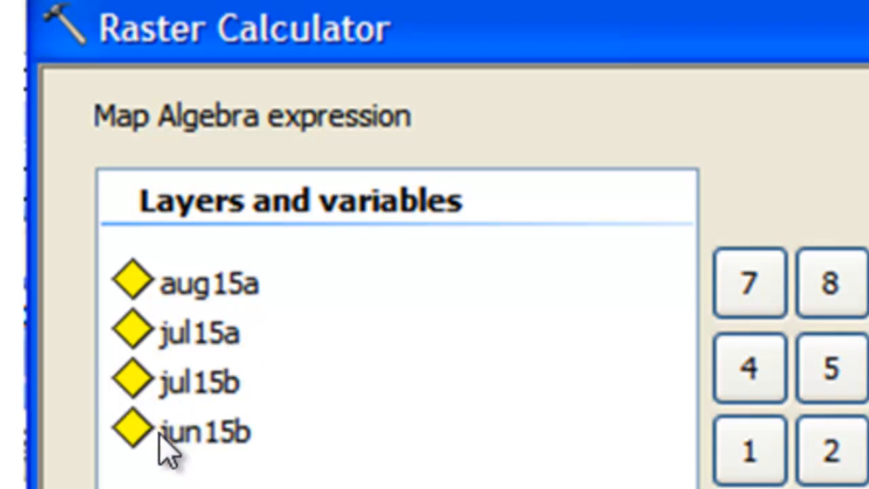
{"action": "mouse_move", "coordinate": [238, 455]}
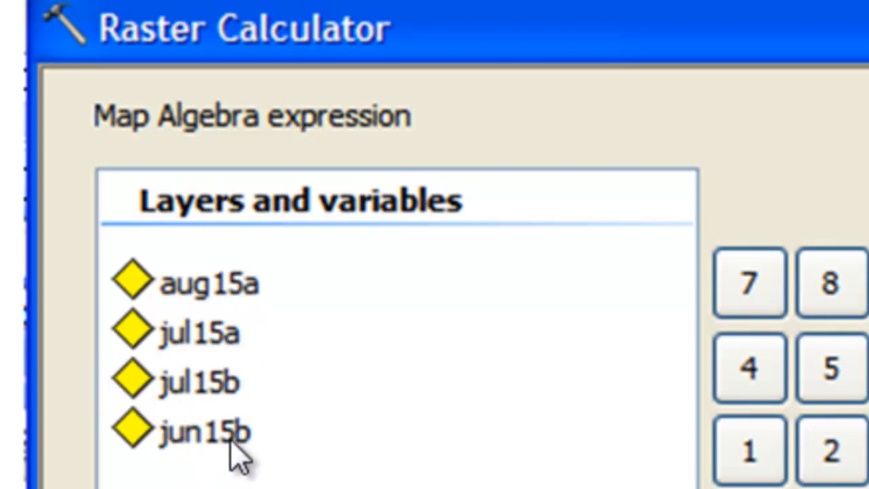
{"action": "mouse_move", "coordinate": [214, 370]}
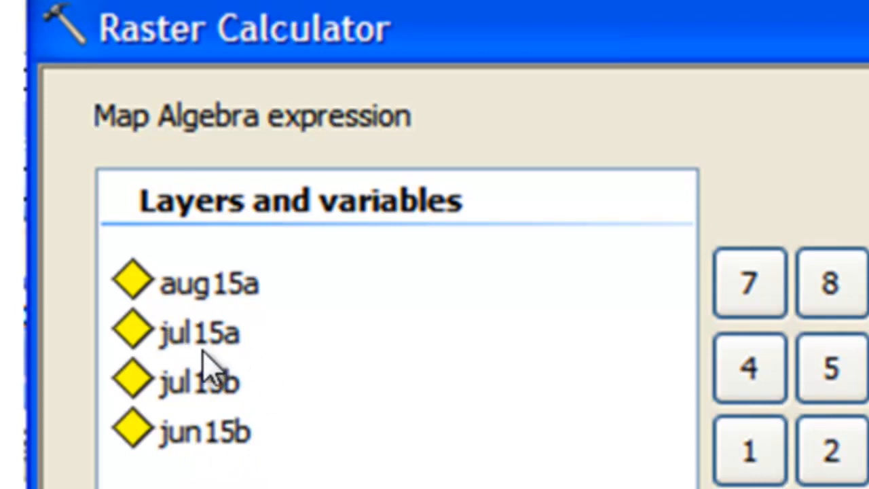
{"action": "mouse_move", "coordinate": [173, 387]}
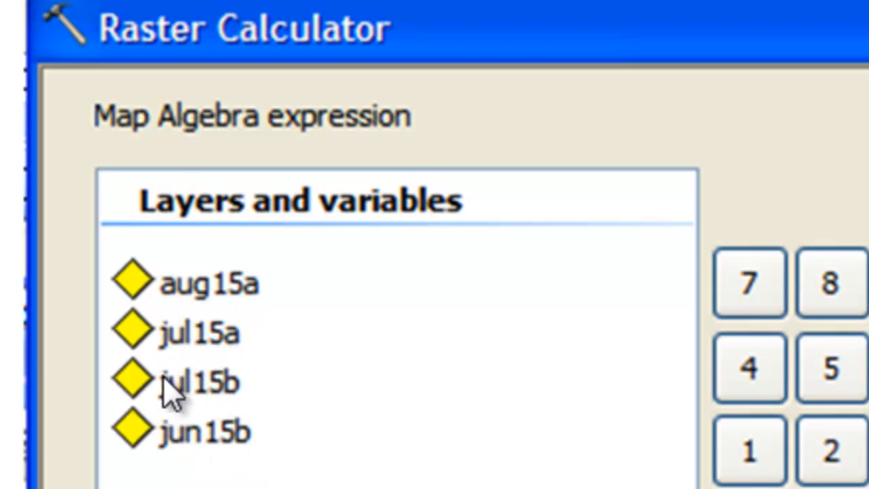
{"action": "mouse_move", "coordinate": [224, 397]}
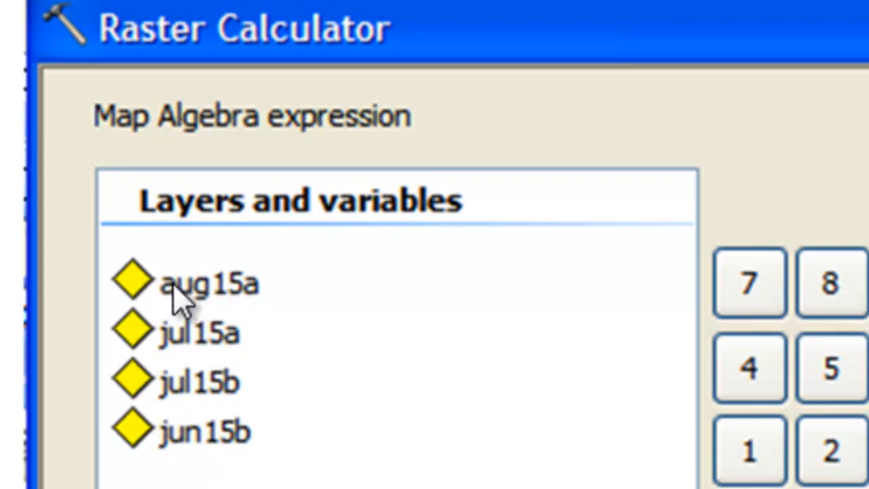
{"action": "mouse_move", "coordinate": [224, 292]}
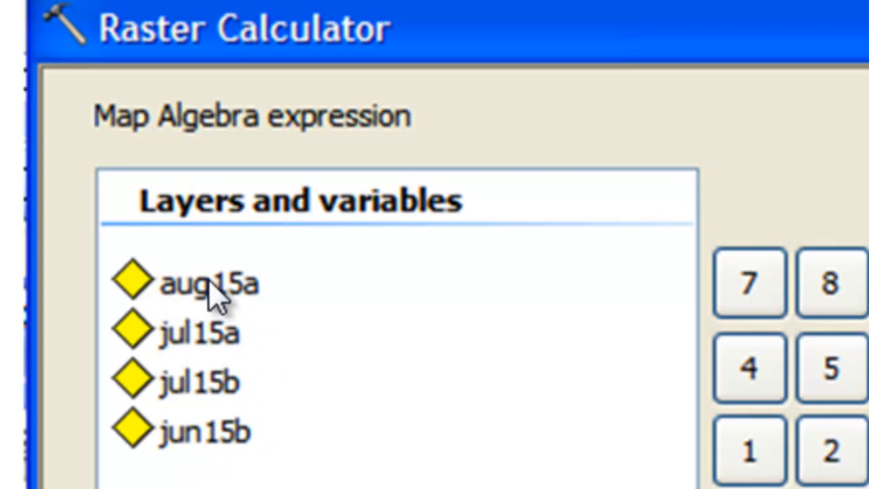
{"action": "mouse_move", "coordinate": [221, 302]}
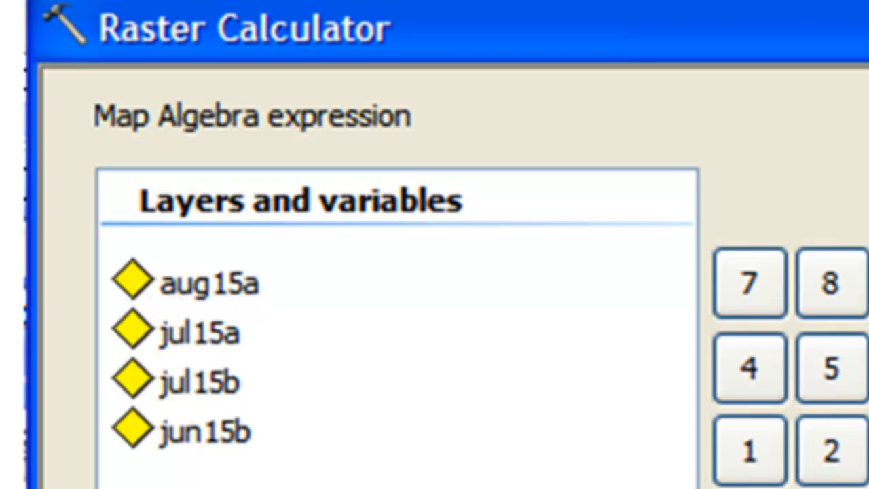
{"action": "mouse_move", "coordinate": [234, 339]}
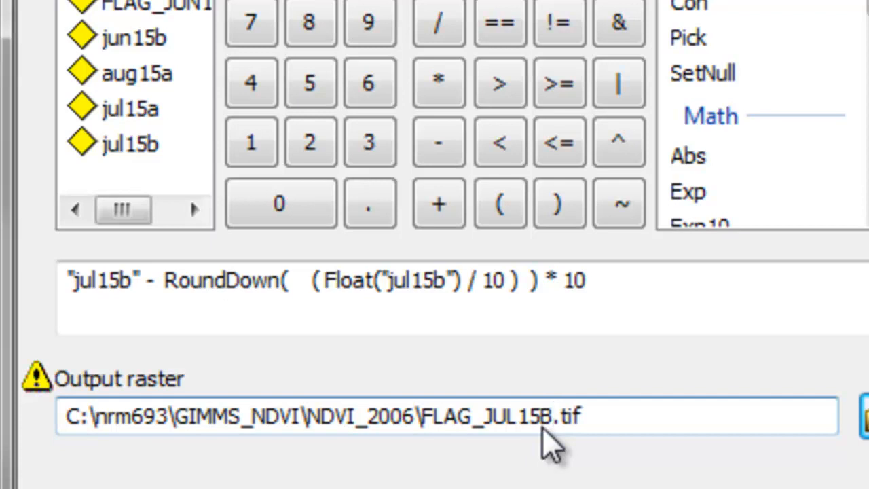
{"action": "mouse_move", "coordinate": [549, 441]}
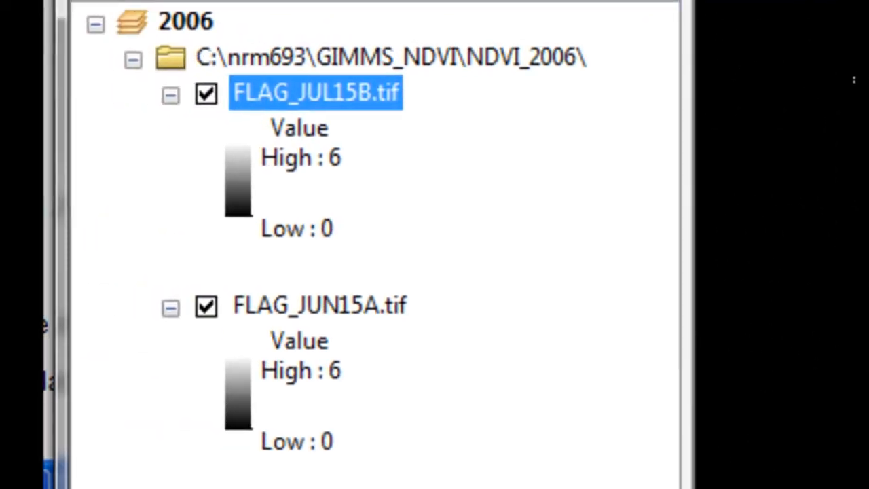
{"action": "mouse_move", "coordinate": [302, 183]}
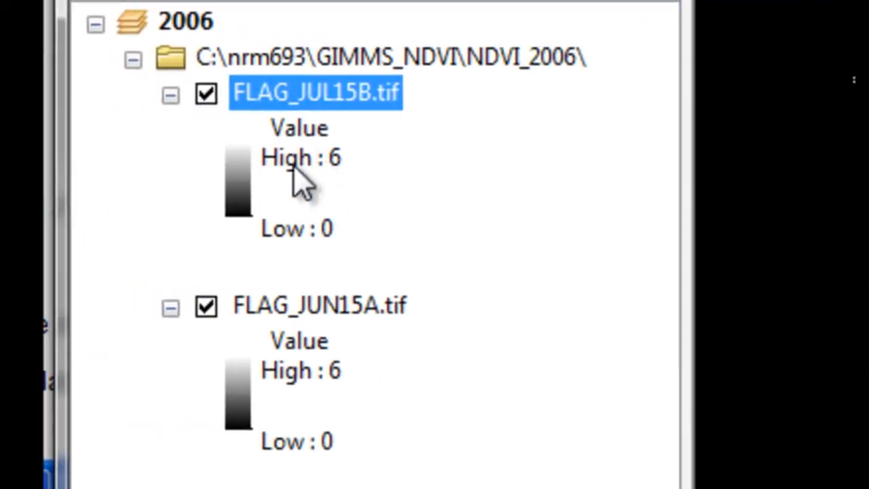
{"action": "mouse_move", "coordinate": [343, 133]}
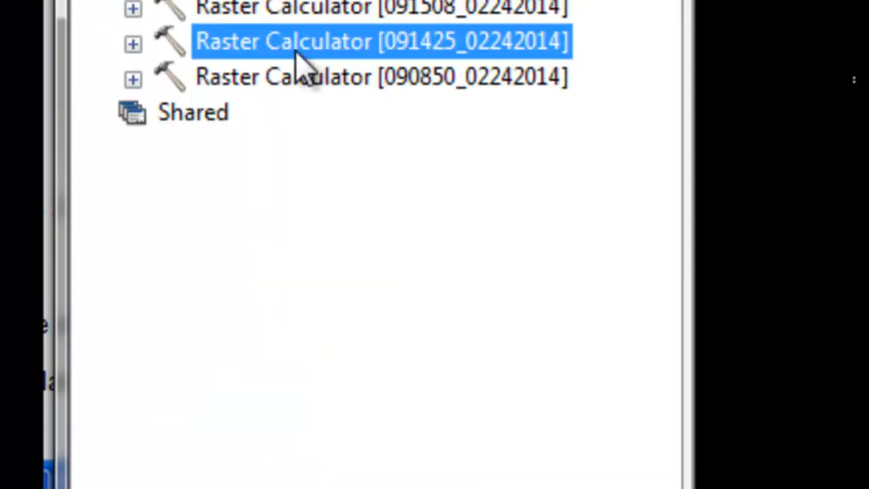
Reopen the previous Raster Calculator run and select a raster name in the expression to replace.
{"action": "double_click", "coordinate": [381, 41]}
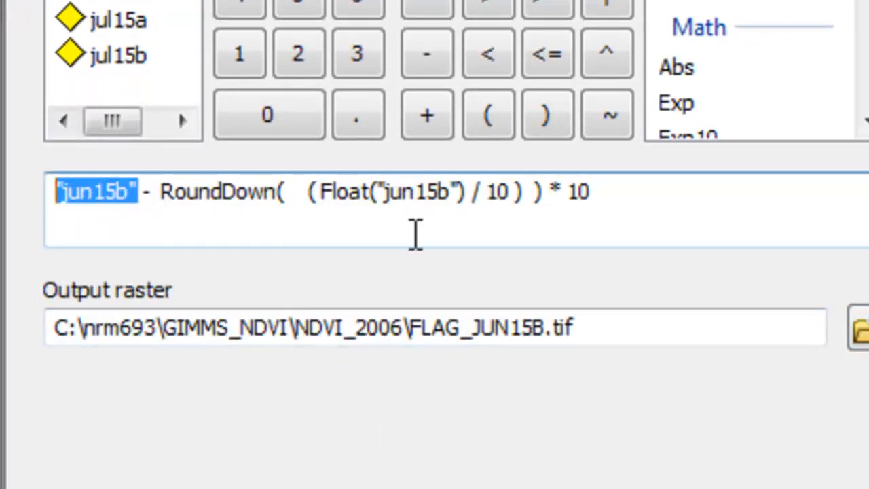
{"action": "double_click", "coordinate": [414, 192]}
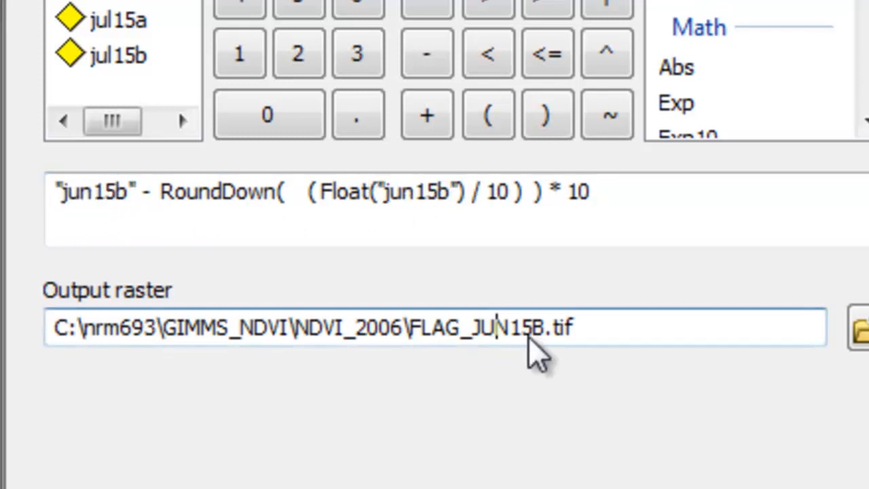
{"action": "mouse_move", "coordinate": [536, 357]}
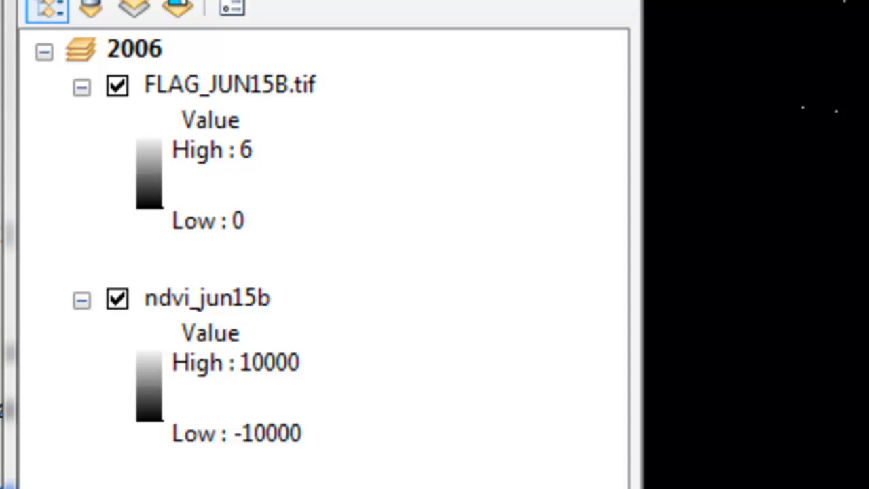
{"action": "mouse_move", "coordinate": [180, 109]}
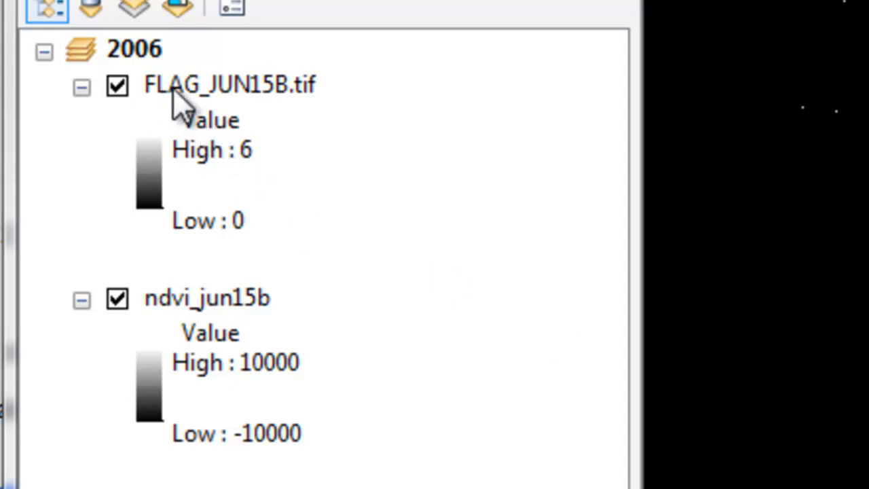
{"action": "mouse_move", "coordinate": [224, 135]}
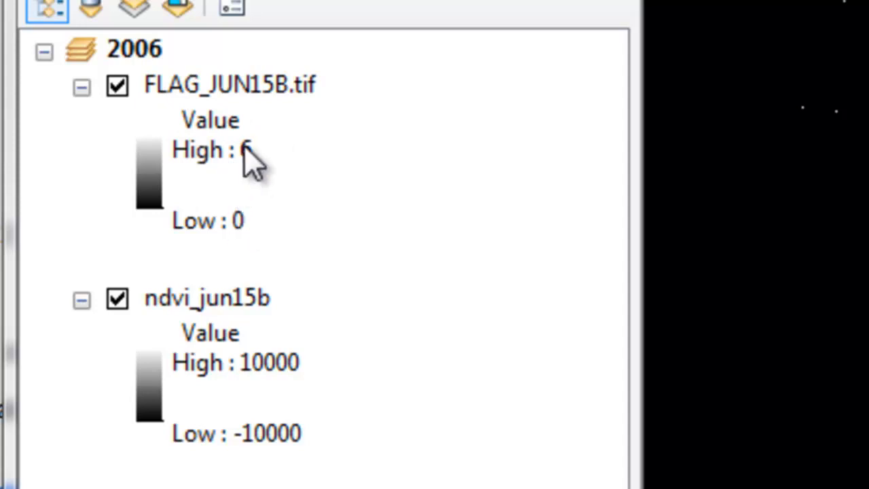
{"action": "mouse_move", "coordinate": [244, 326]}
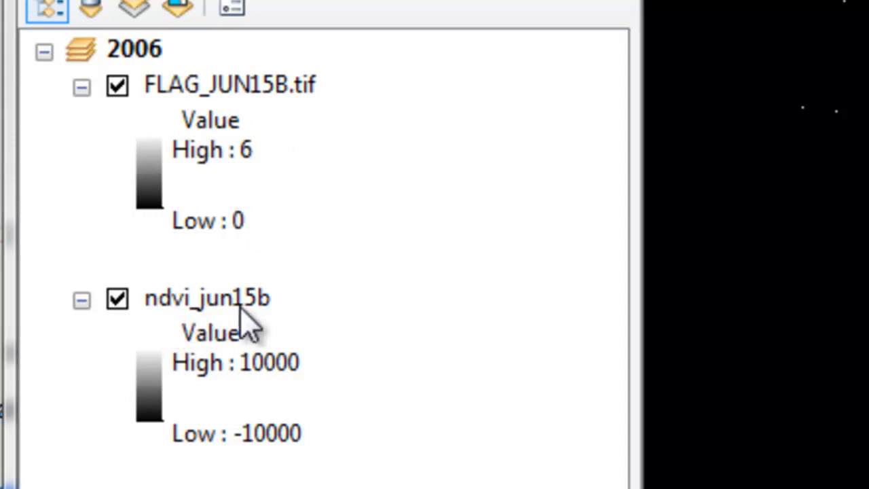
{"action": "mouse_move", "coordinate": [194, 315]}
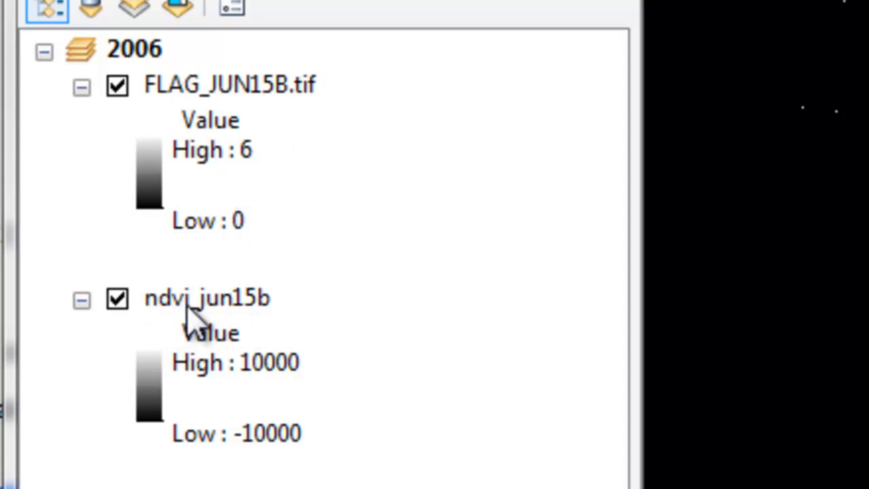
{"action": "mouse_move", "coordinate": [252, 333]}
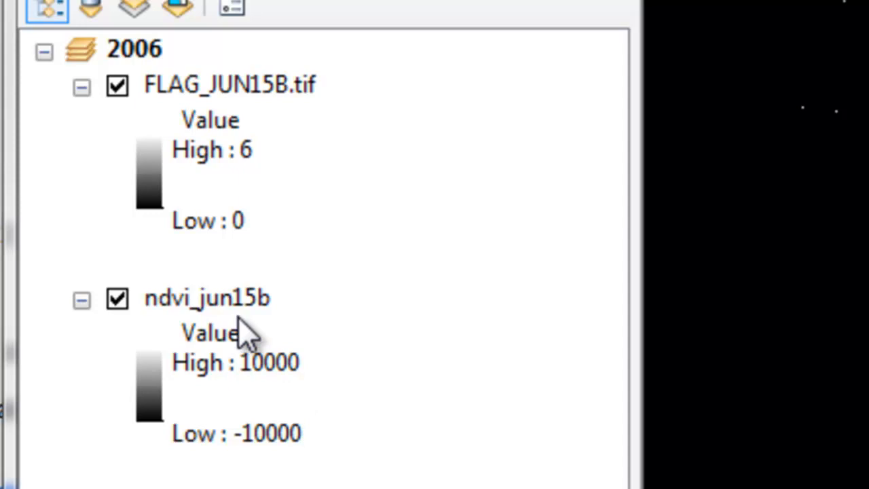
{"action": "left_click", "coordinate": [134, 49]}
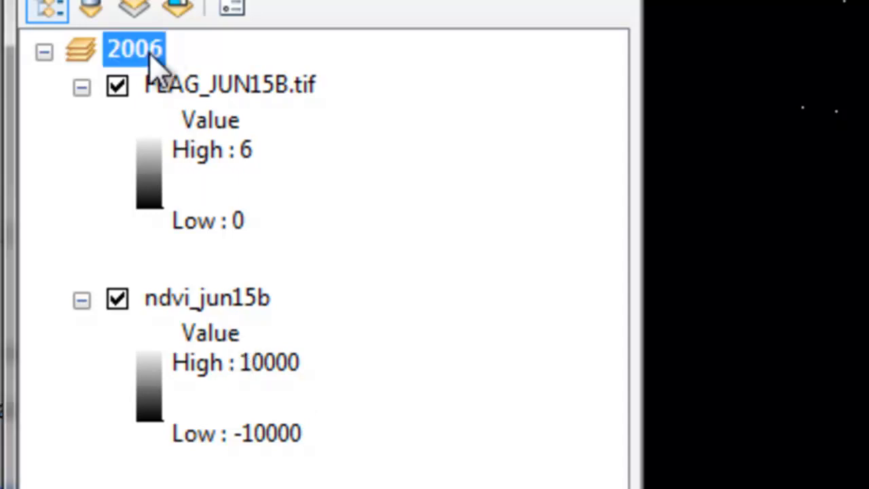
{"action": "right_click", "coordinate": [133, 50]}
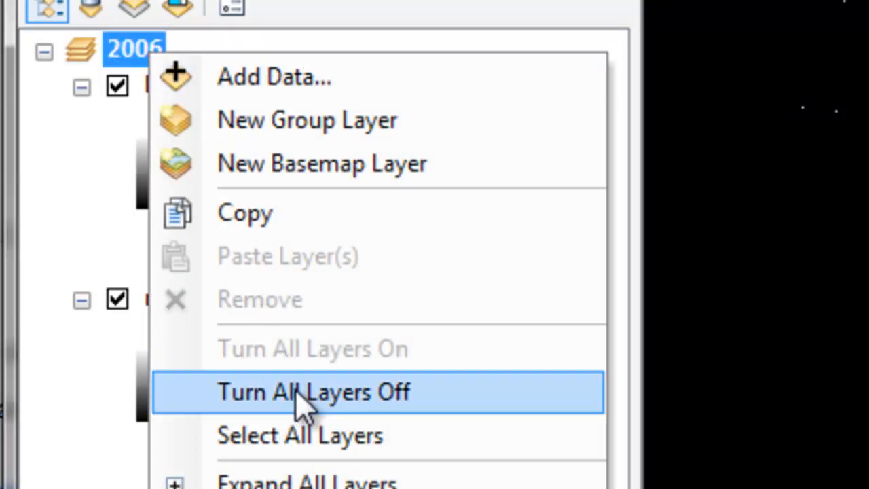
{"action": "left_click", "coordinate": [313, 392]}
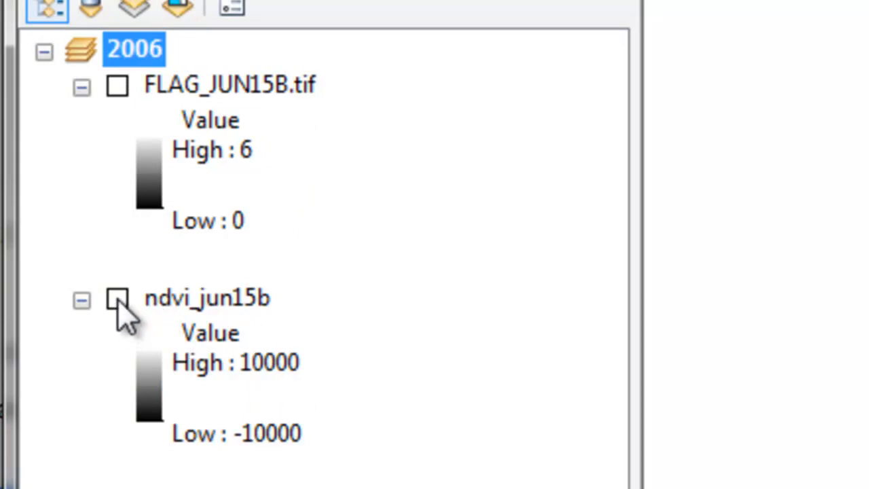
{"action": "left_click", "coordinate": [117, 298]}
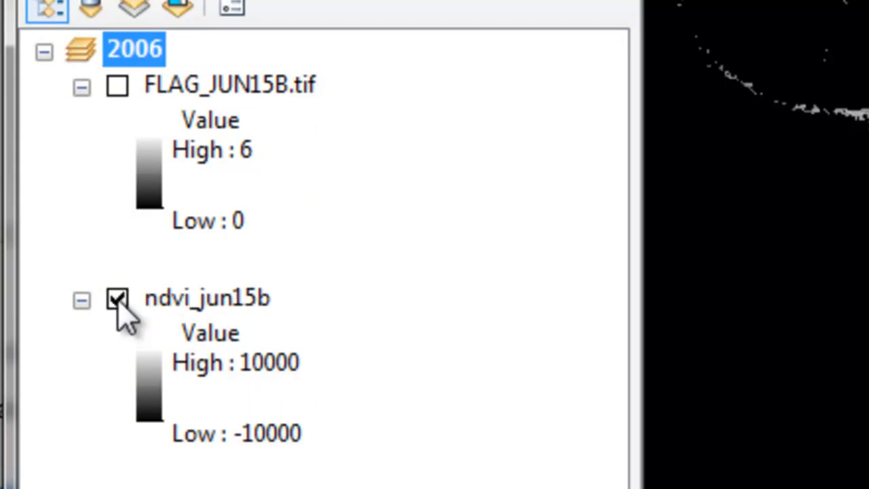
{"action": "mouse_move", "coordinate": [118, 87]}
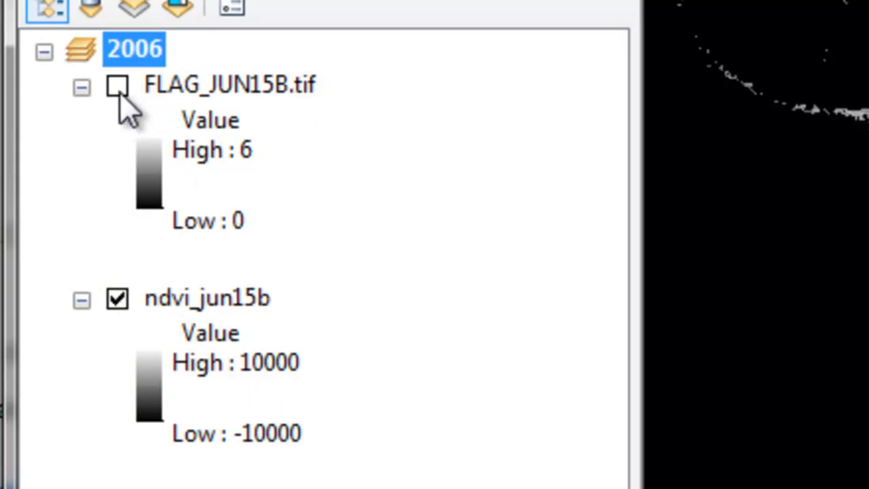
{"action": "left_click", "coordinate": [117, 86]}
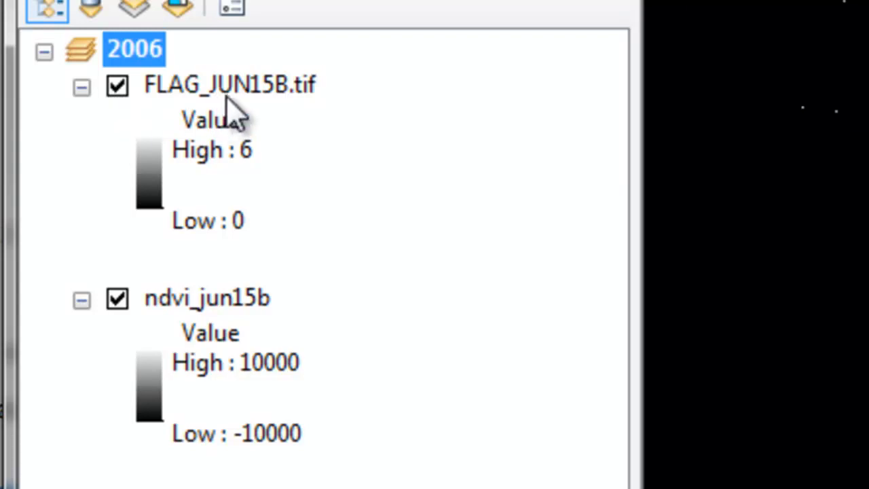
{"action": "mouse_move", "coordinate": [285, 112]}
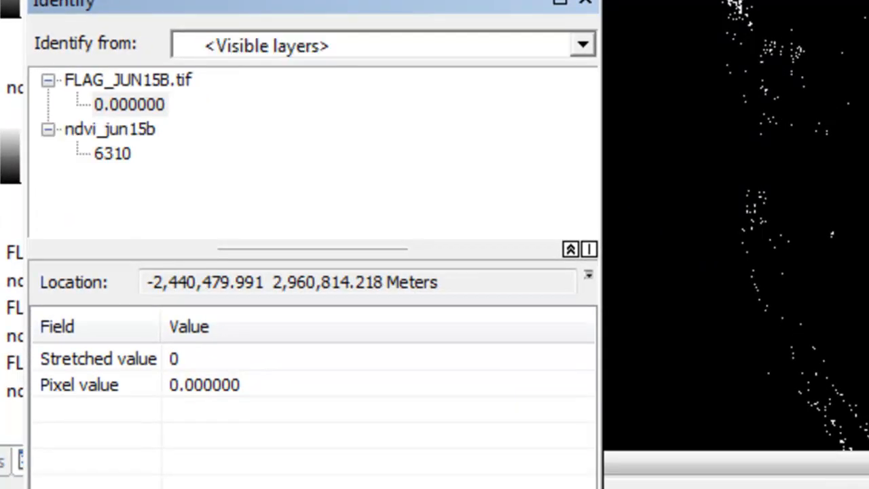
{"action": "mouse_move", "coordinate": [143, 126]}
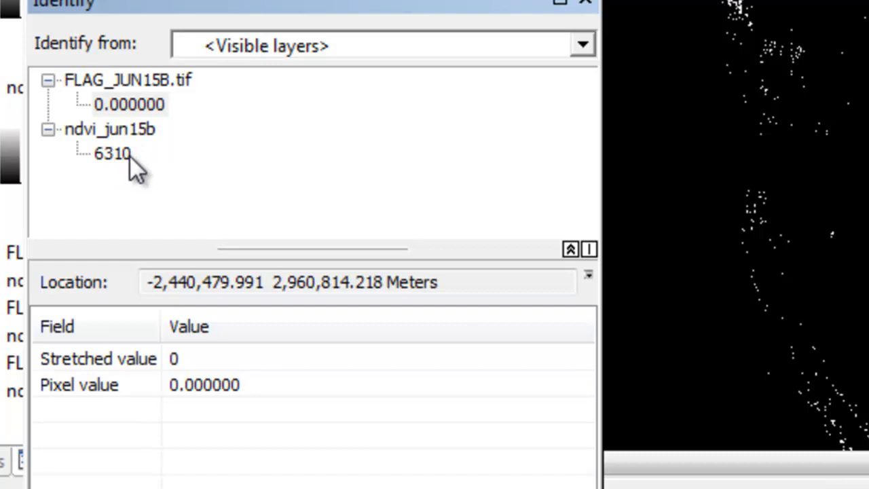
{"action": "mouse_move", "coordinate": [129, 173]}
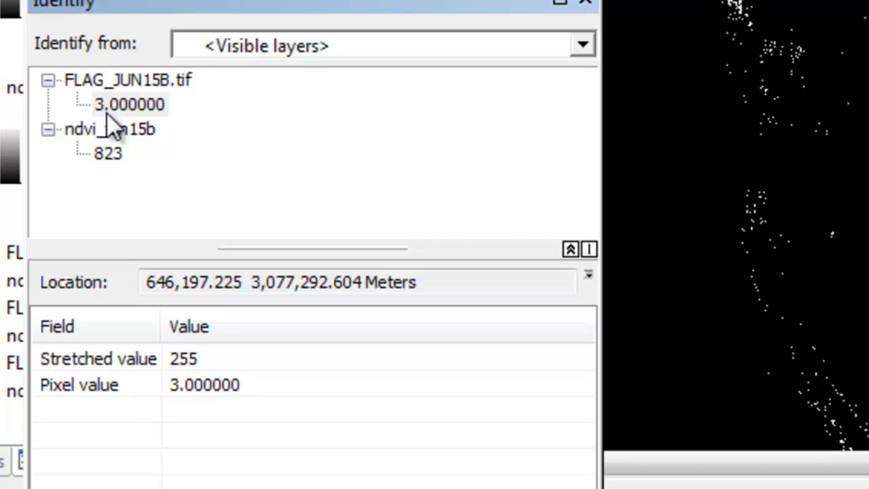
{"action": "mouse_move", "coordinate": [122, 125]}
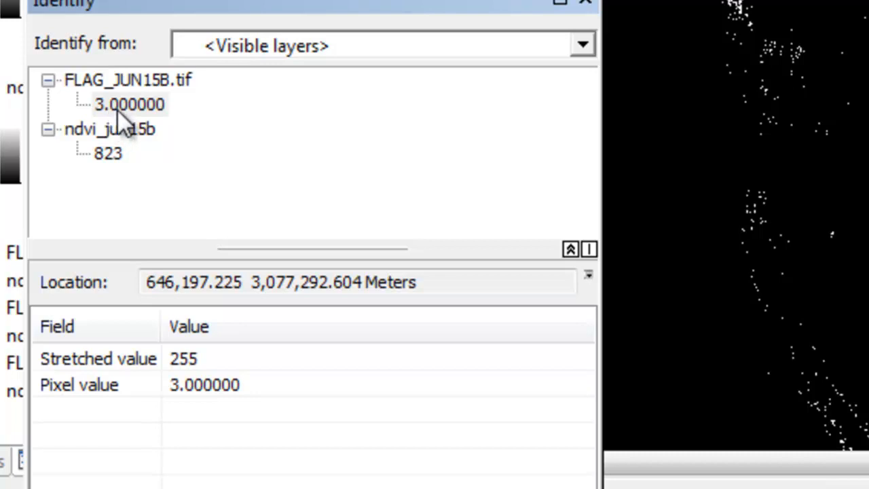
{"action": "mouse_move", "coordinate": [655, 33]}
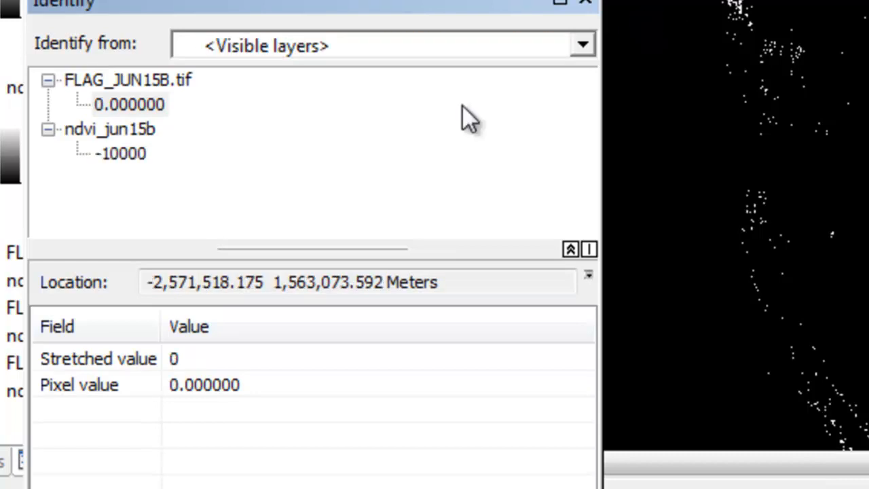
{"action": "mouse_move", "coordinate": [95, 152]}
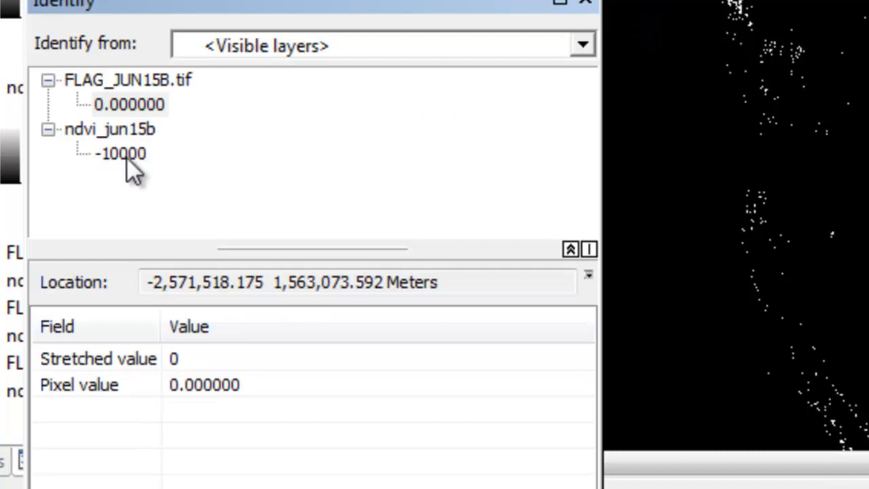
{"action": "mouse_move", "coordinate": [105, 153]}
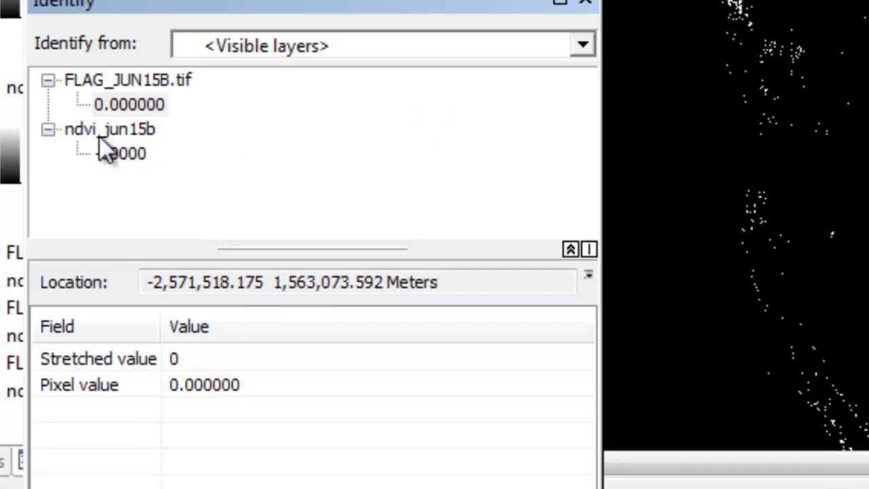
{"action": "mouse_move", "coordinate": [387, 119]}
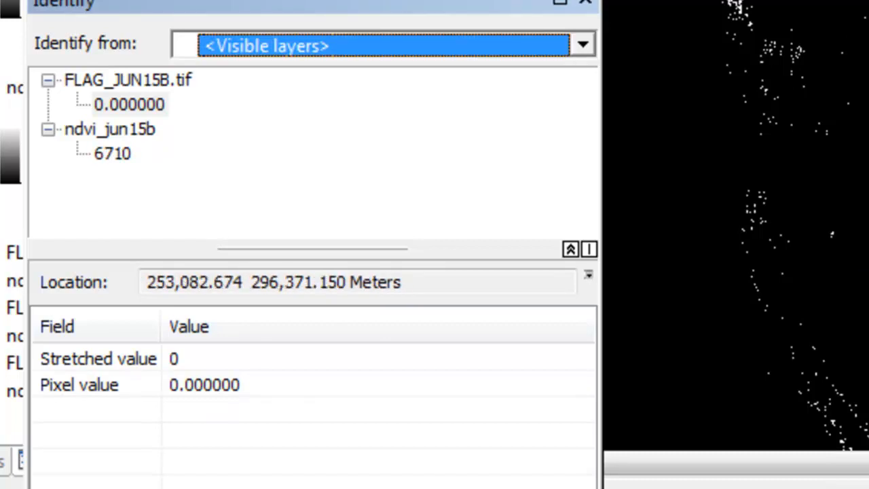
Identify another pixel to compare FLAG_JUN15B.tif and ndvi_jun15b values.
{"action": "left_click", "coordinate": [854, 50]}
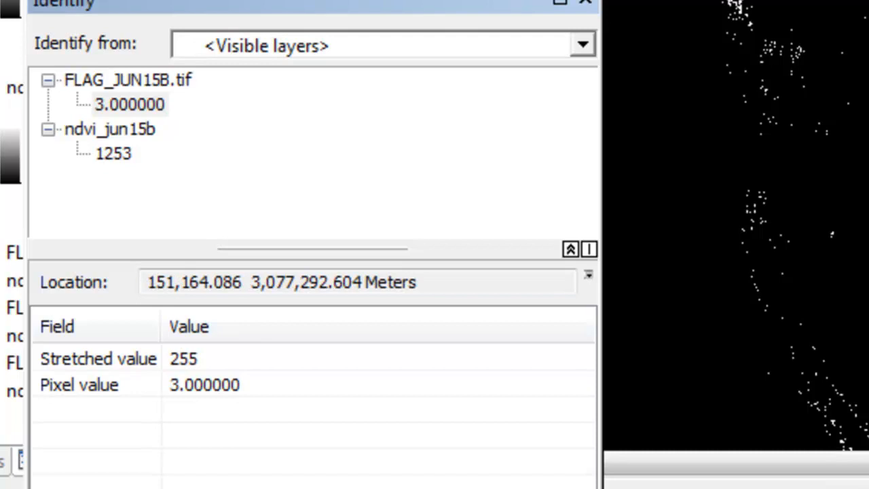
{"action": "mouse_move", "coordinate": [577, 14]}
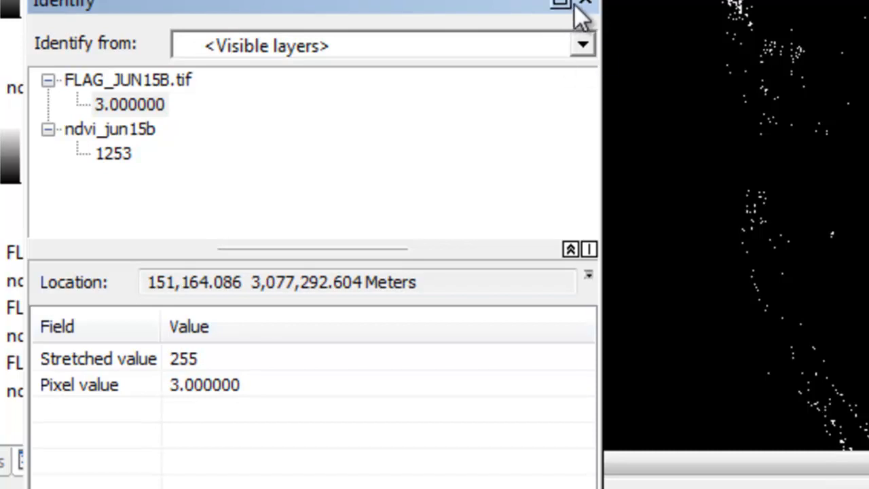
Close the Identify results window.
{"action": "left_click", "coordinate": [584, 5]}
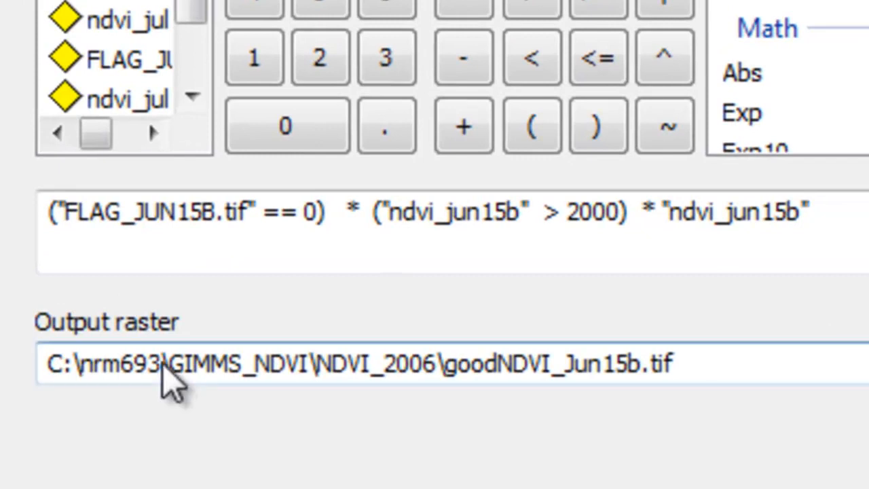
Adjust the goodNDVI_Jun15b.tif output path and enter the 2000 NDVI threshold.
{"action": "left_click", "coordinate": [333, 211]}
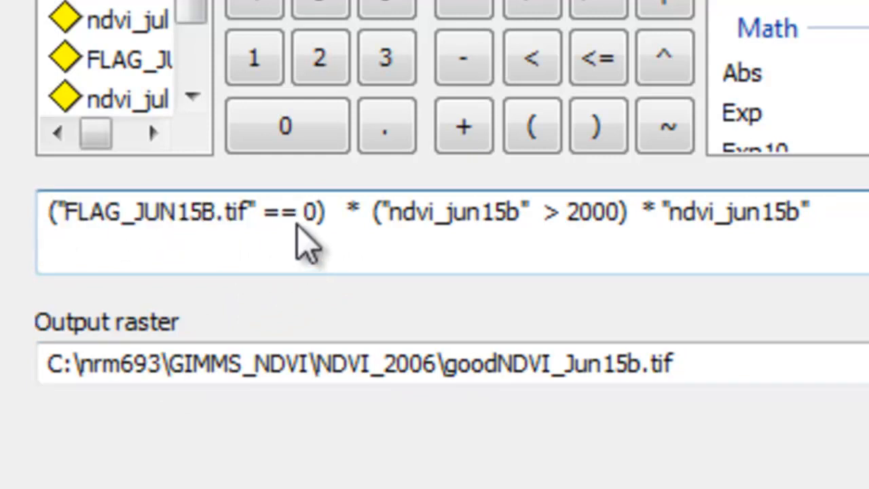
{"action": "mouse_move", "coordinate": [166, 231]}
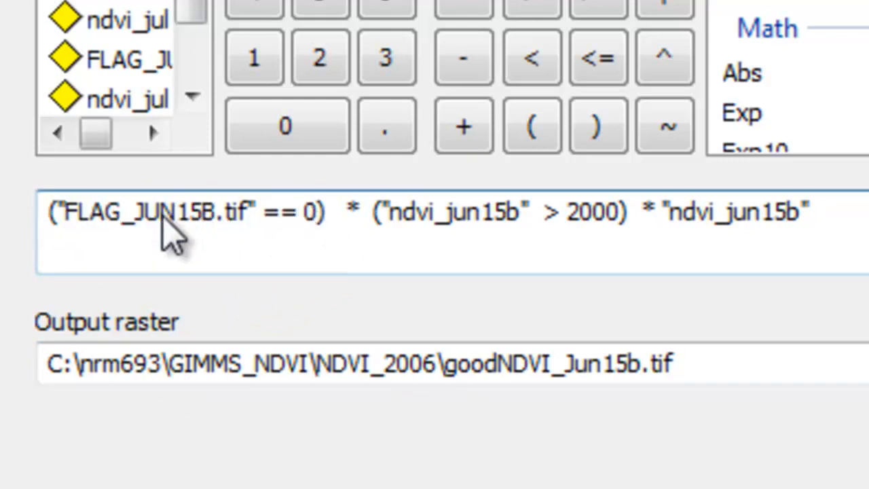
{"action": "mouse_move", "coordinate": [197, 245]}
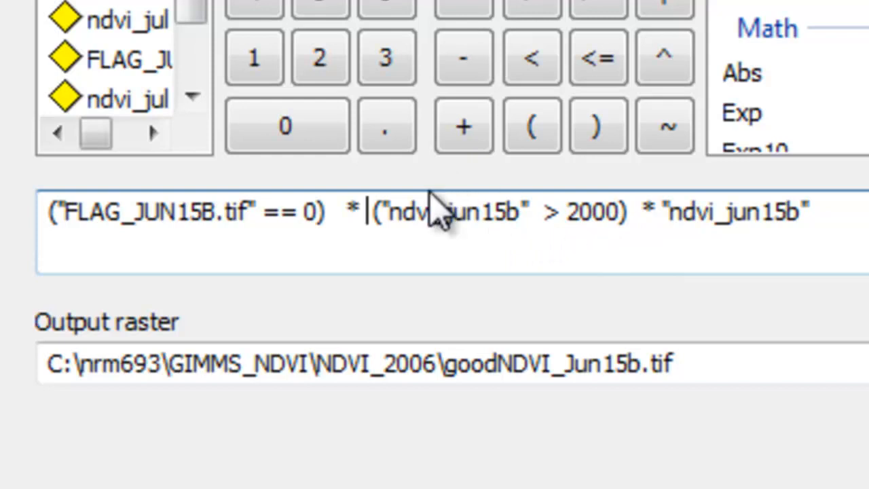
{"action": "mouse_move", "coordinate": [570, 244]}
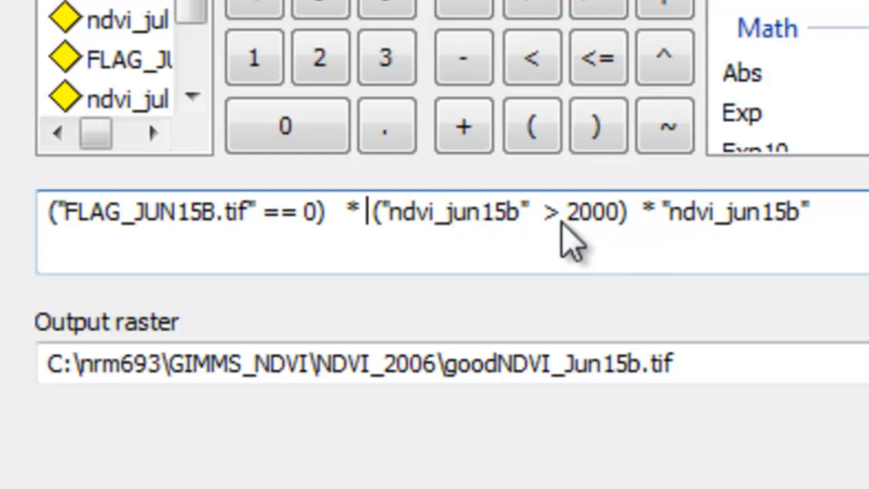
{"action": "mouse_move", "coordinate": [614, 292]}
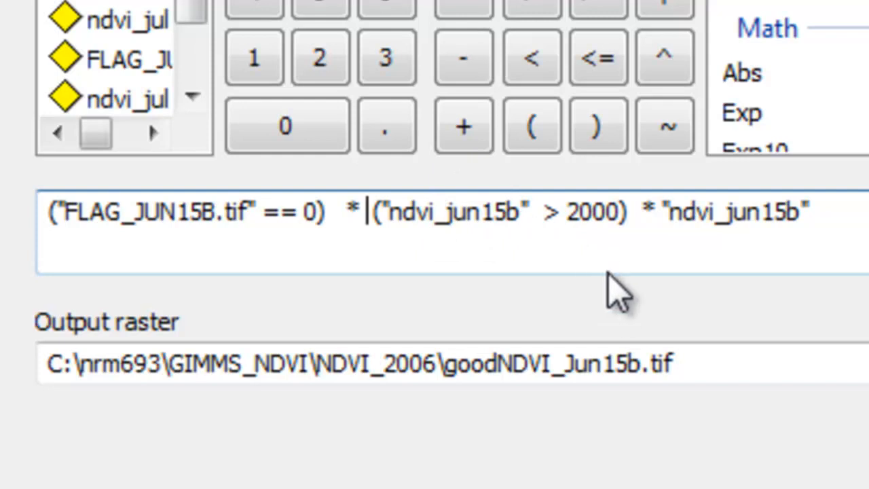
{"action": "mouse_move", "coordinate": [556, 265]}
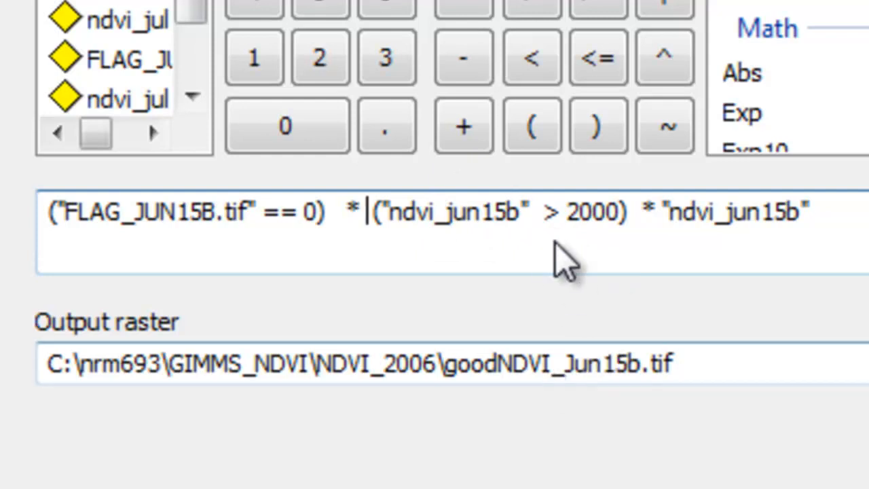
{"action": "mouse_move", "coordinate": [550, 366]}
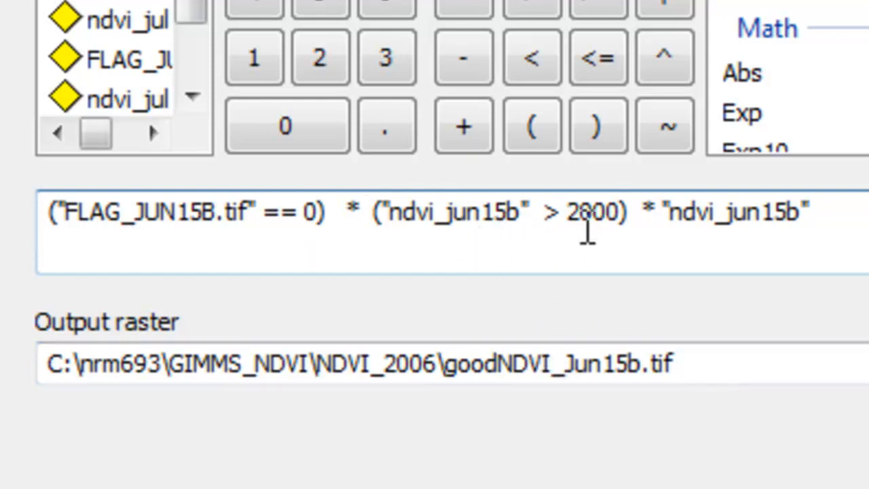
{"action": "type", "text": "2000"}
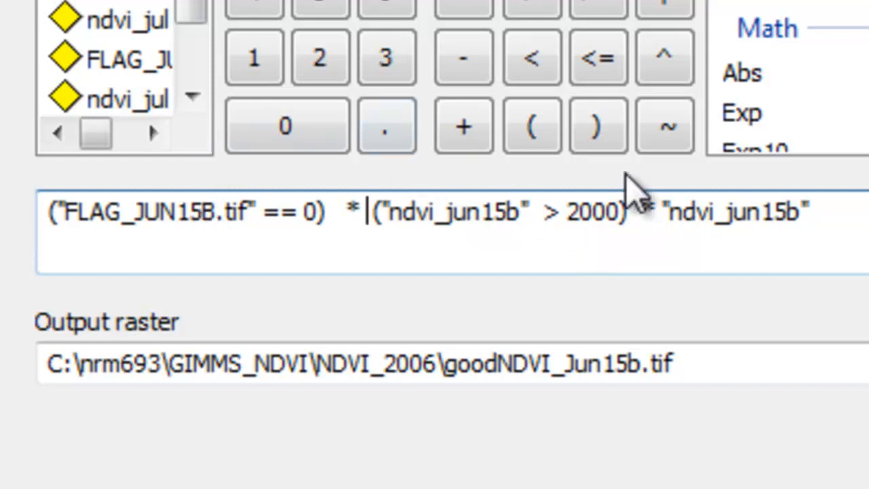
{"action": "mouse_move", "coordinate": [740, 231]}
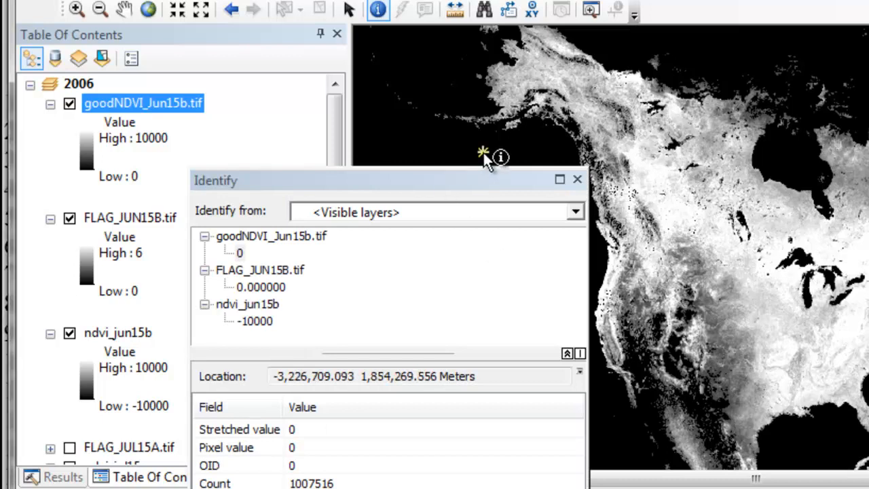
{"action": "mouse_move", "coordinate": [248, 265]}
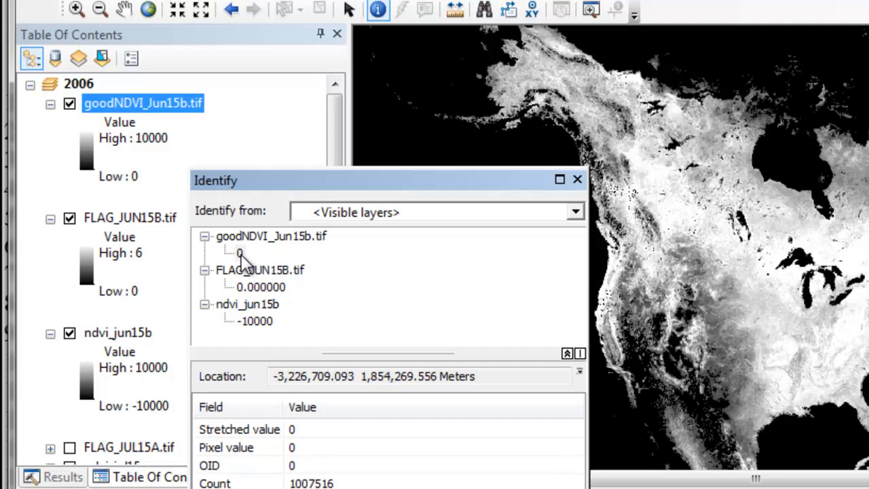
{"action": "mouse_move", "coordinate": [279, 329]}
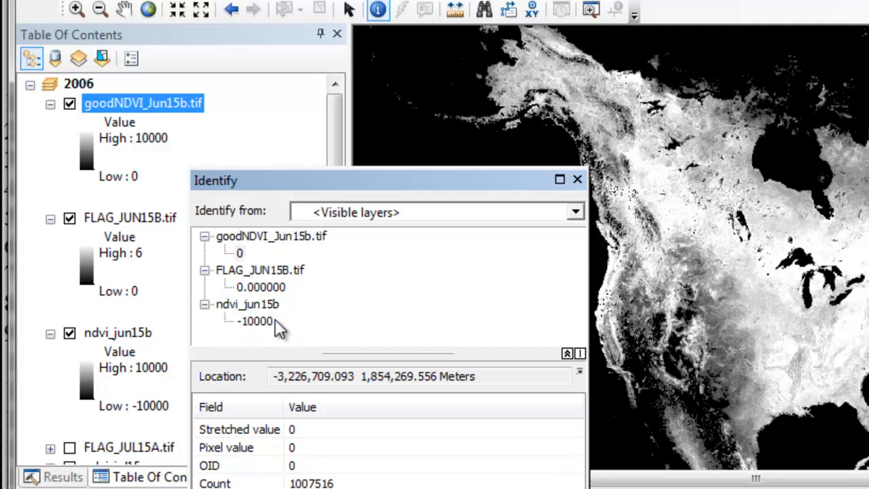
{"action": "mouse_move", "coordinate": [444, 184]}
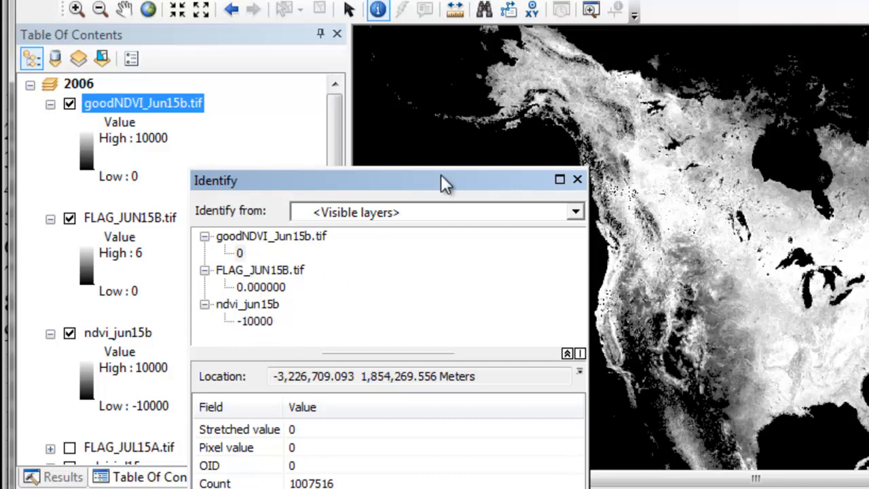
Identify pixels in Alaska and the north: NDVI 7800 kept, low NDVI became 0.
{"action": "left_click", "coordinate": [550, 77]}
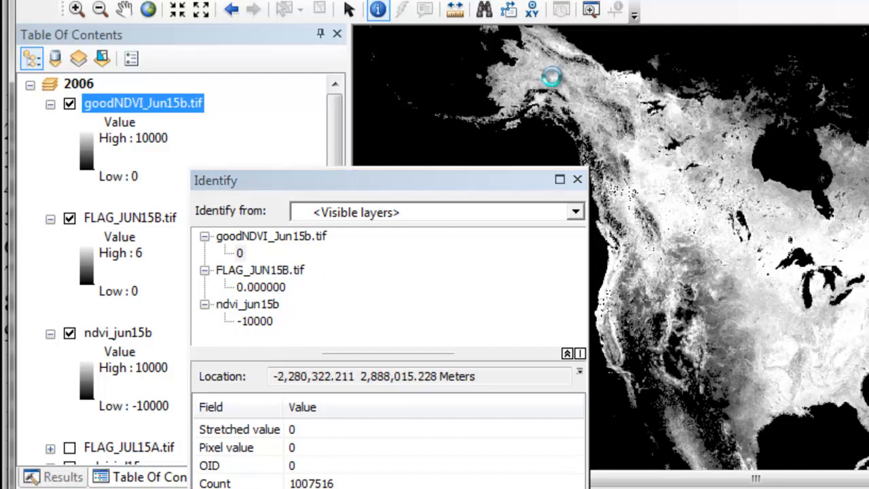
{"action": "left_click", "coordinate": [552, 77]}
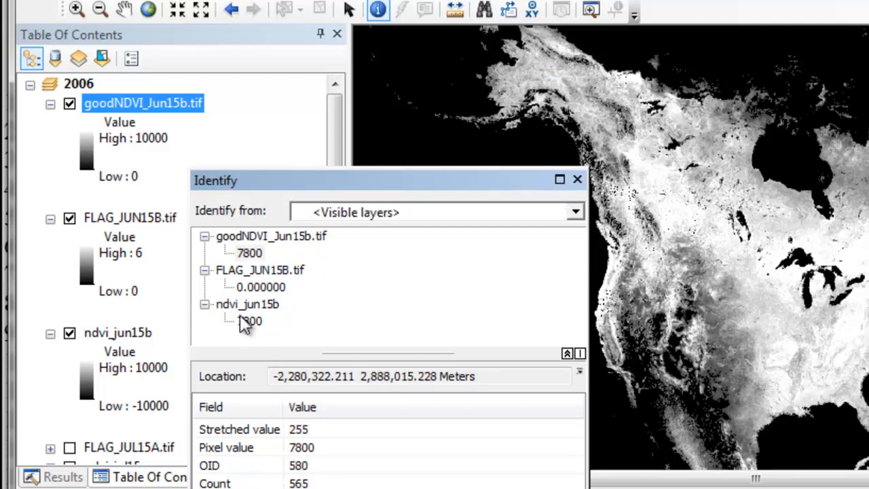
{"action": "mouse_move", "coordinate": [244, 258]}
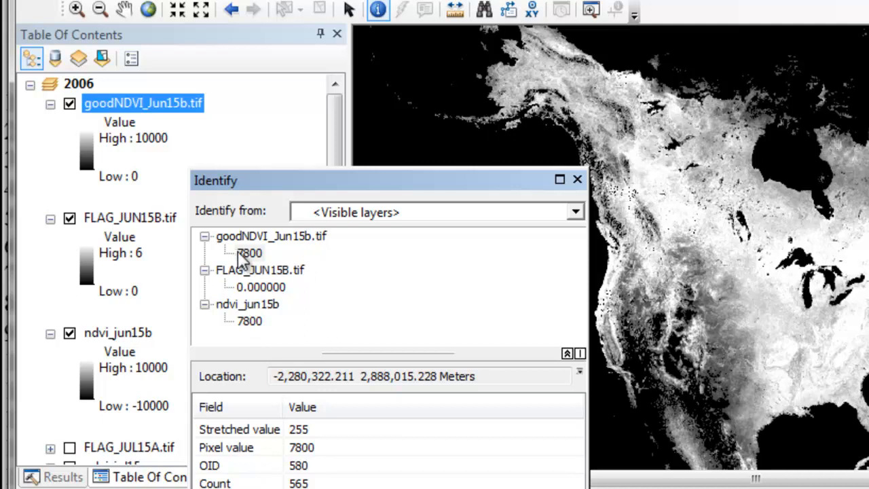
{"action": "mouse_move", "coordinate": [285, 302]}
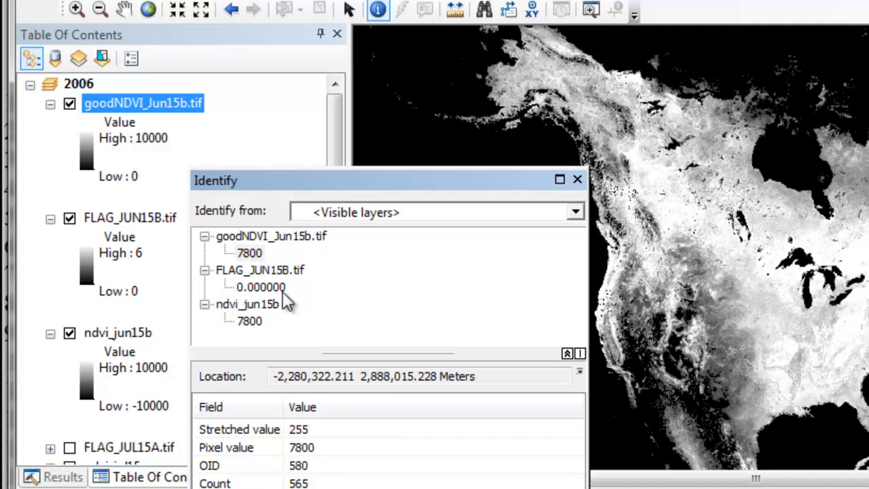
{"action": "mouse_move", "coordinate": [273, 341]}
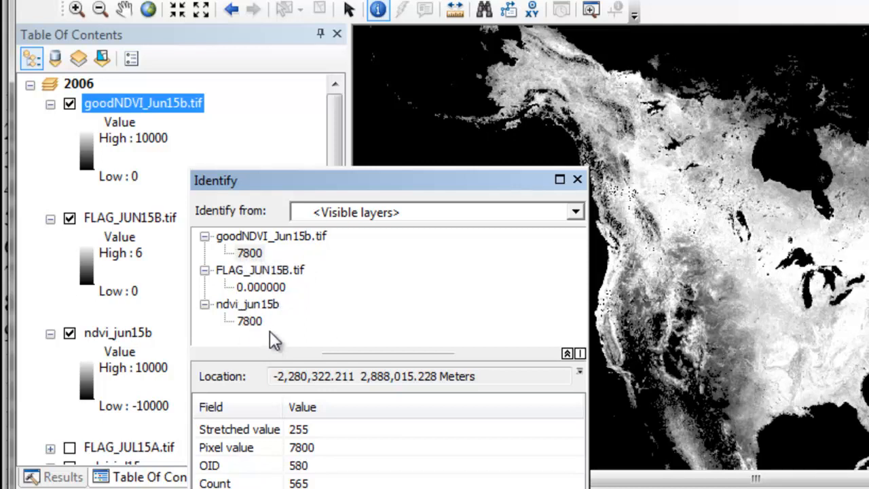
{"action": "mouse_move", "coordinate": [251, 333]}
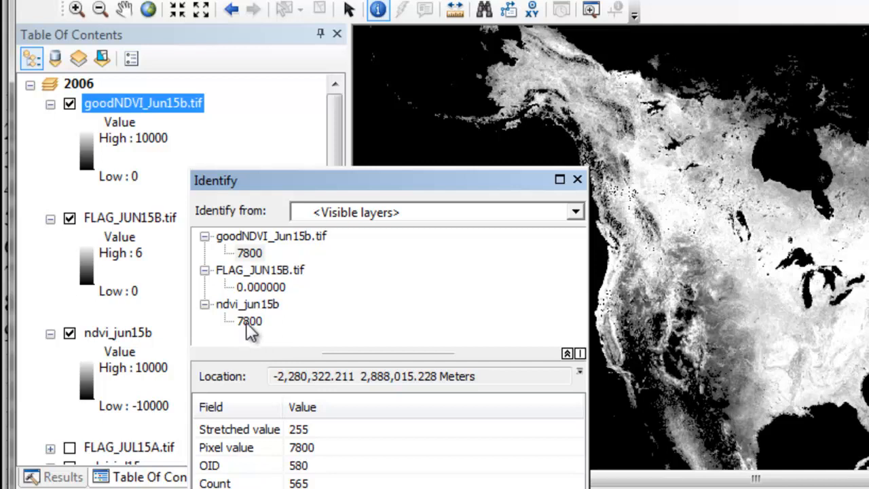
{"action": "mouse_move", "coordinate": [694, 130]}
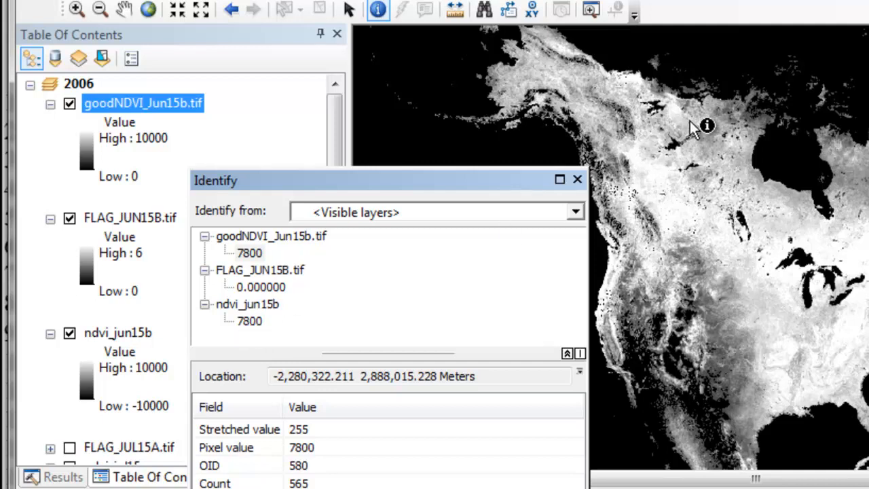
{"action": "mouse_move", "coordinate": [712, 88]}
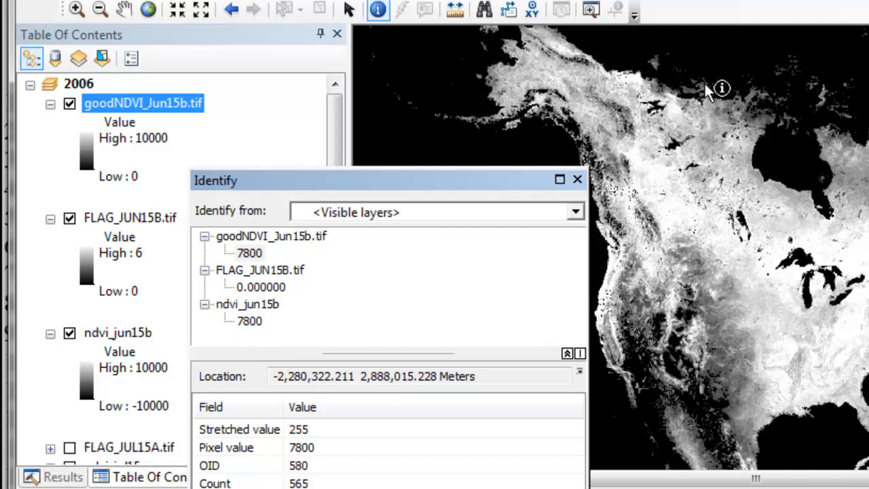
{"action": "left_click", "coordinate": [710, 91]}
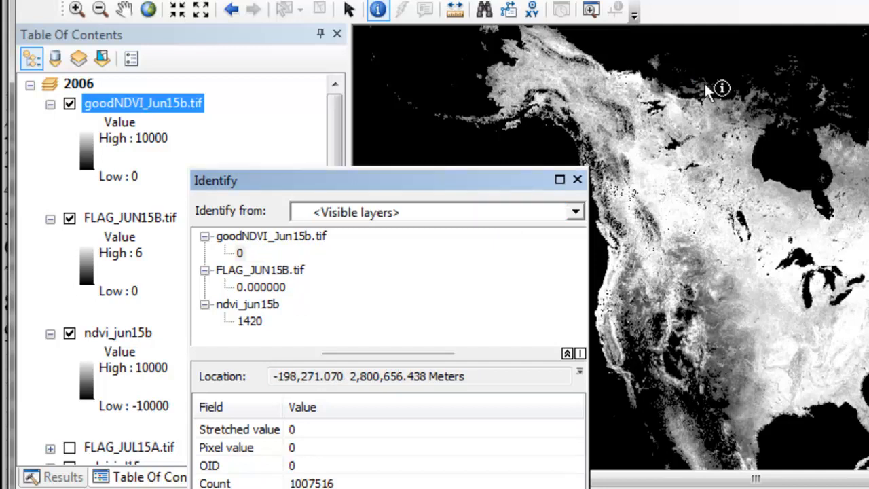
{"action": "mouse_move", "coordinate": [234, 265]}
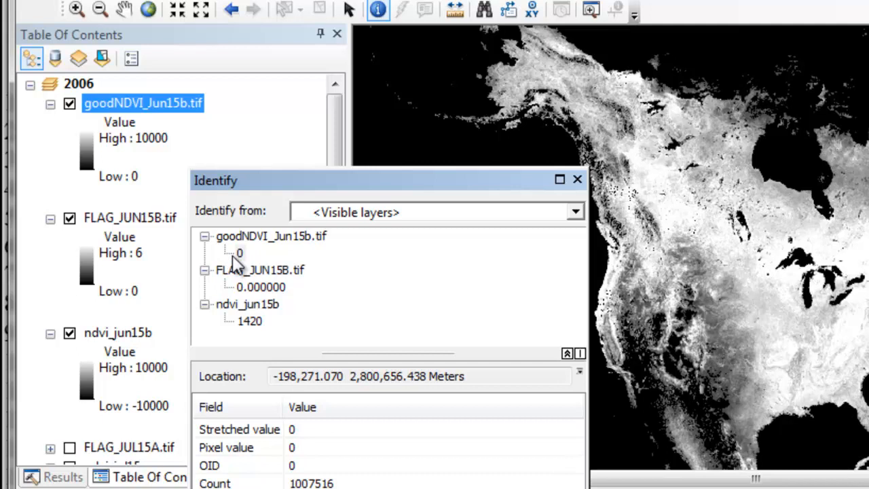
{"action": "mouse_move", "coordinate": [234, 321]}
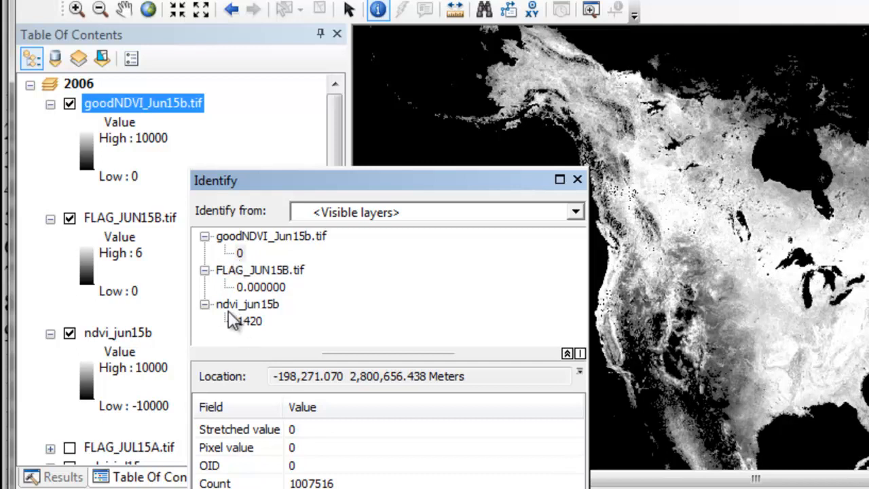
{"action": "mouse_move", "coordinate": [241, 322]}
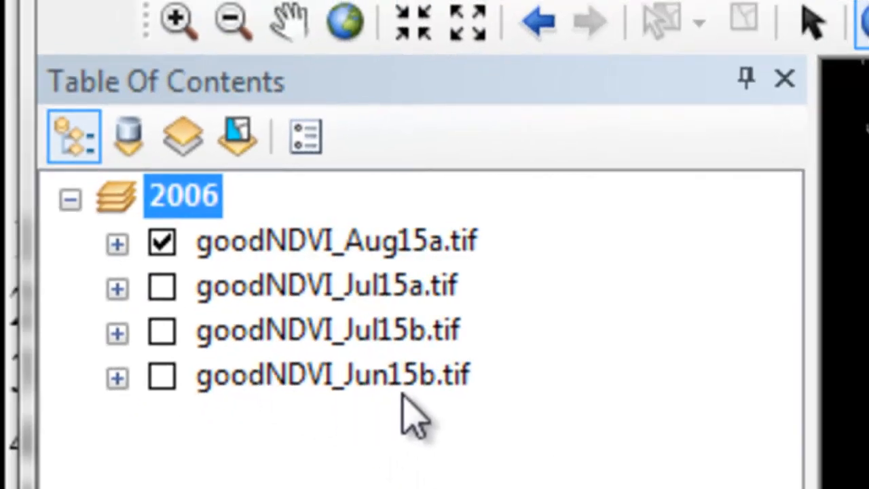
{"action": "mouse_move", "coordinate": [291, 400]}
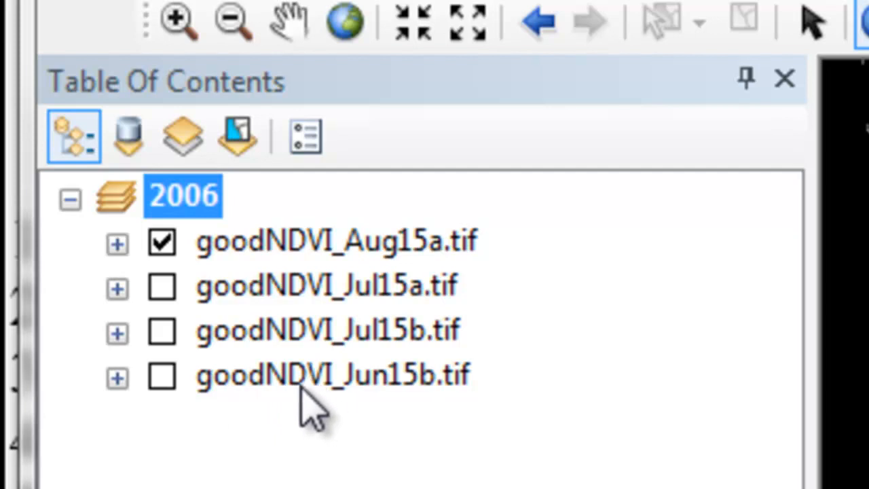
{"action": "mouse_move", "coordinate": [462, 332]}
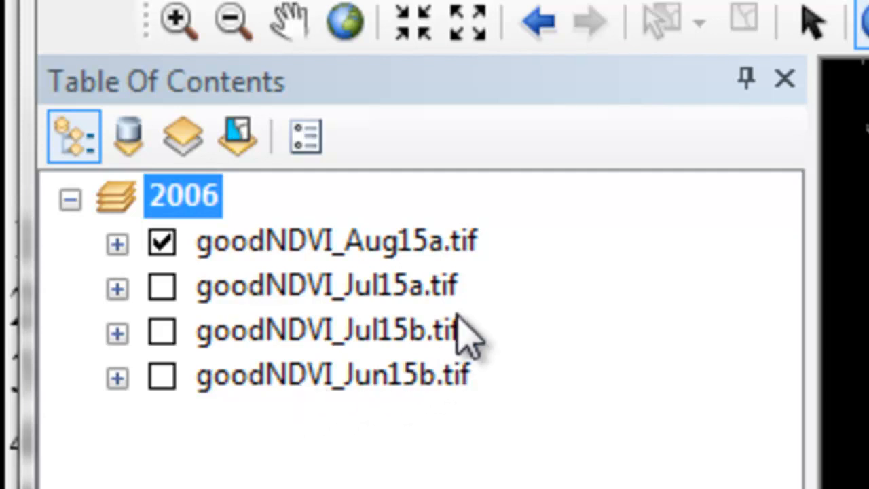
{"action": "mouse_move", "coordinate": [319, 255]}
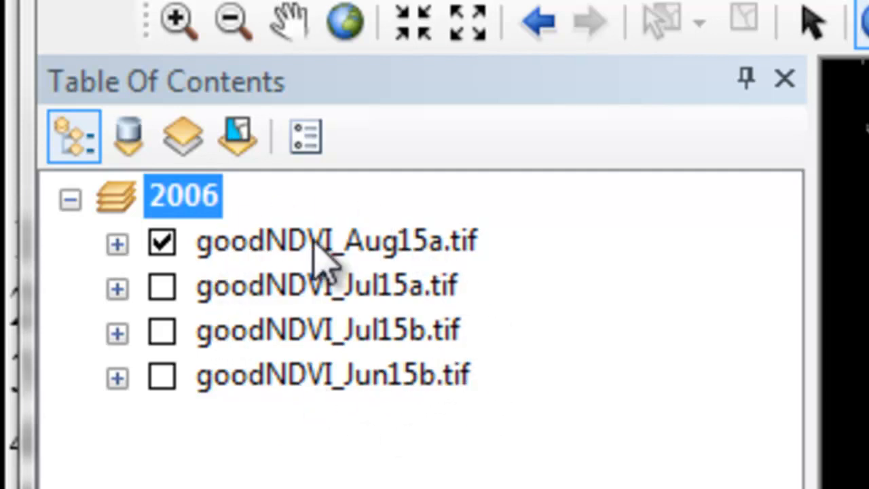
{"action": "mouse_move", "coordinate": [333, 401]}
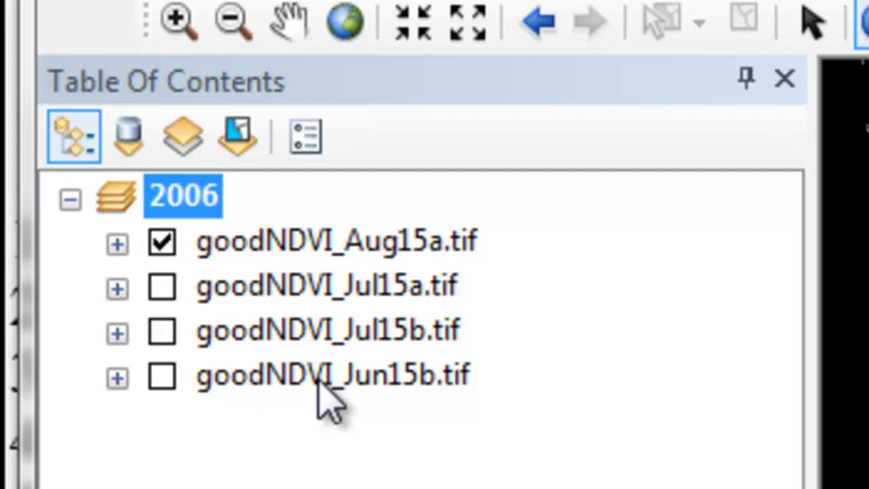
{"action": "mouse_move", "coordinate": [336, 407]}
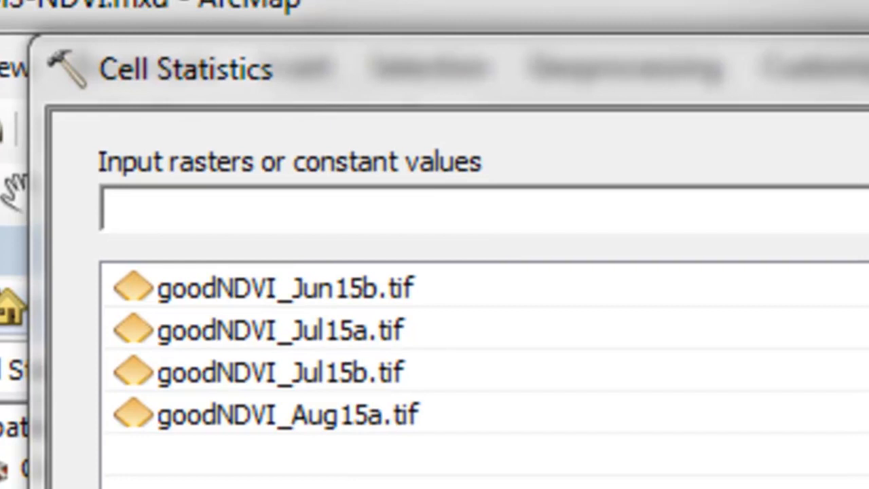
{"action": "mouse_move", "coordinate": [197, 112]}
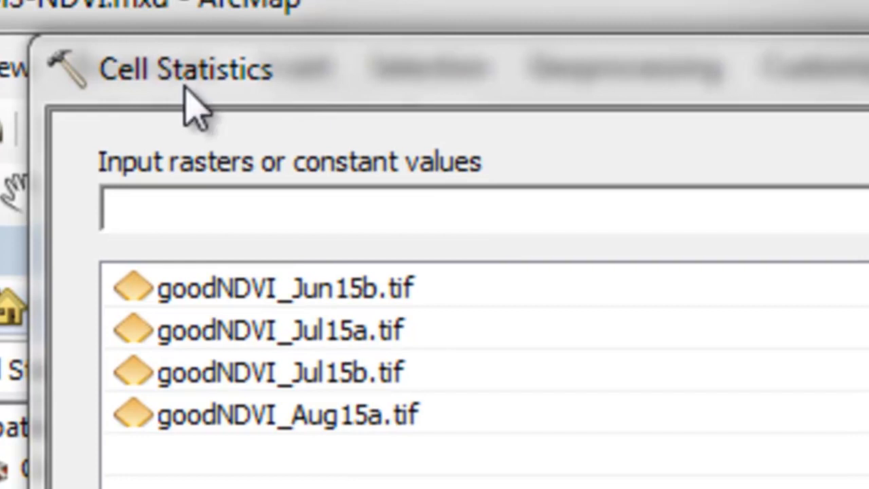
{"action": "mouse_move", "coordinate": [241, 224]}
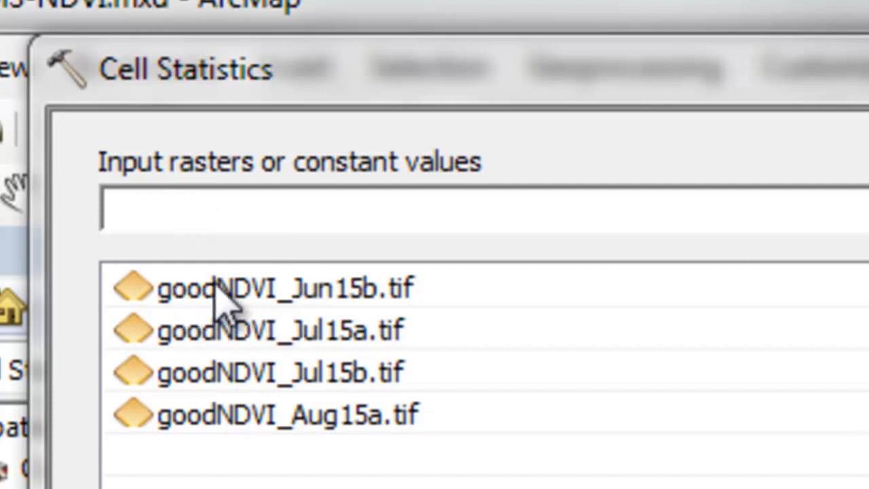
{"action": "mouse_move", "coordinate": [278, 302]}
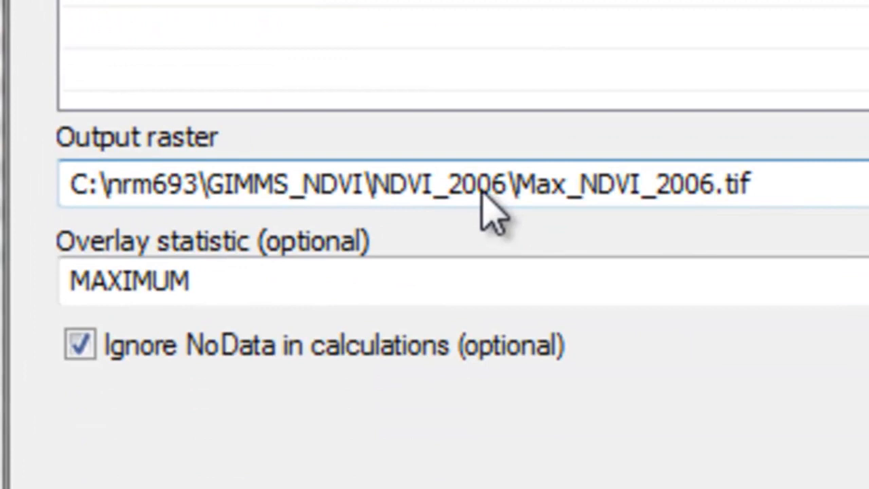
{"action": "mouse_move", "coordinate": [662, 224]}
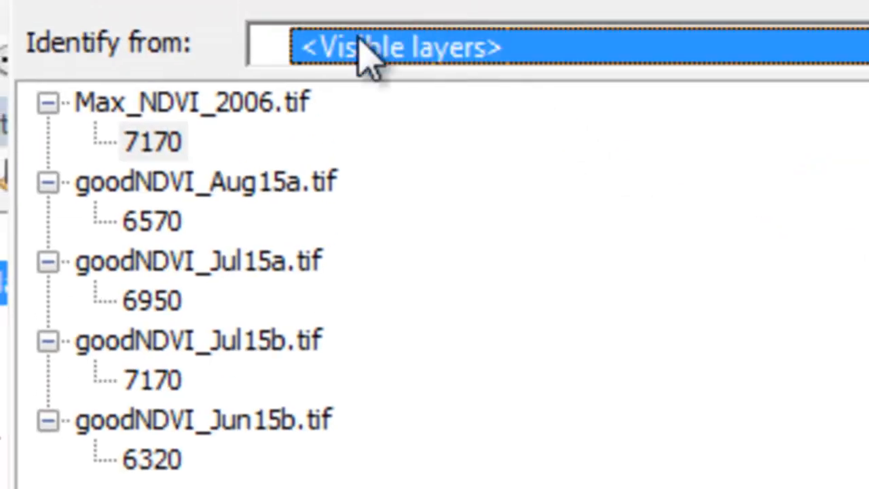
{"action": "mouse_move", "coordinate": [163, 166]}
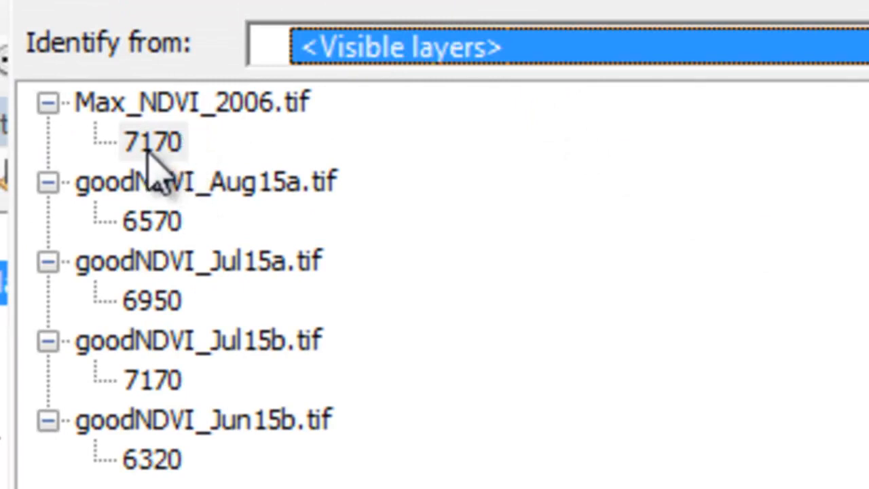
{"action": "mouse_move", "coordinate": [261, 132]}
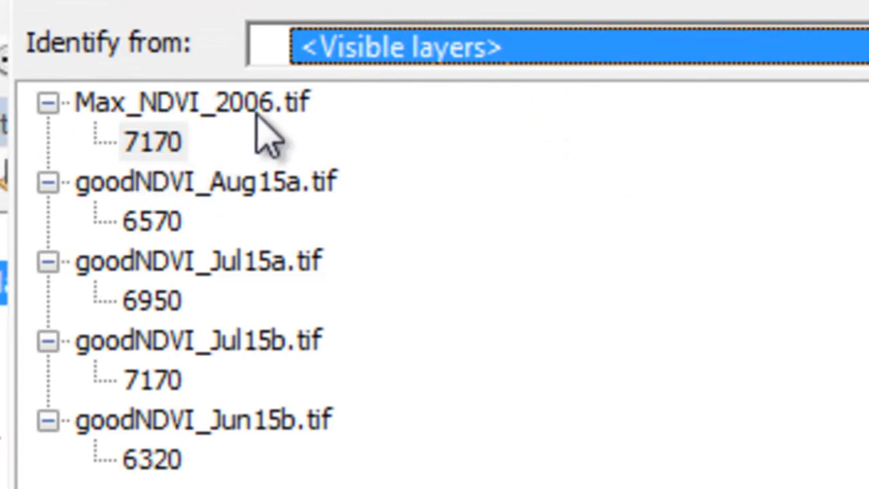
{"action": "mouse_move", "coordinate": [190, 170]}
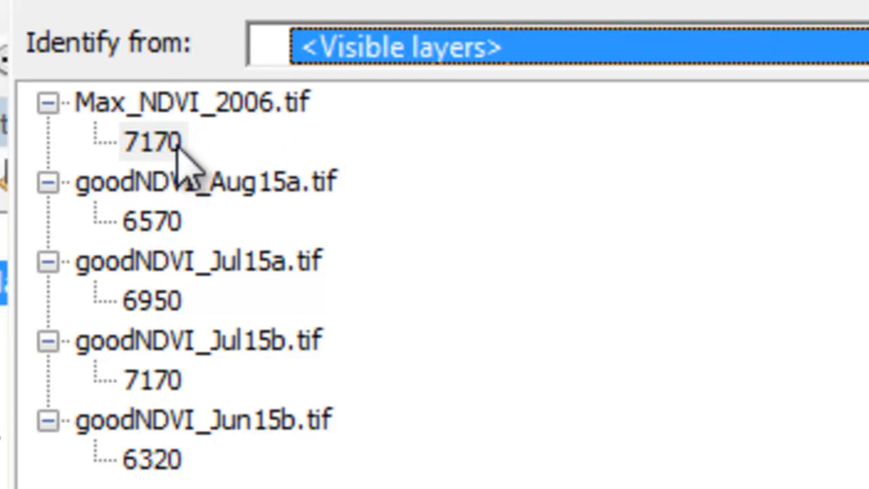
{"action": "mouse_move", "coordinate": [234, 380]}
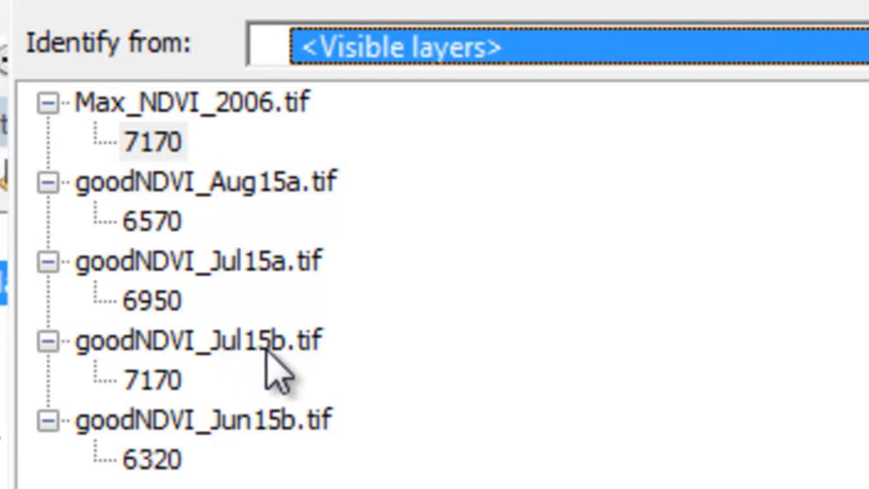
{"action": "mouse_move", "coordinate": [262, 370]}
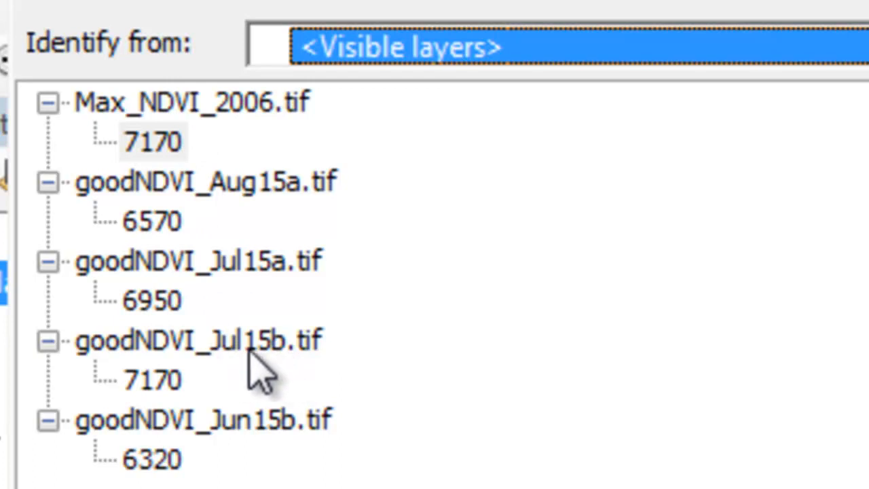
{"action": "mouse_move", "coordinate": [292, 370]}
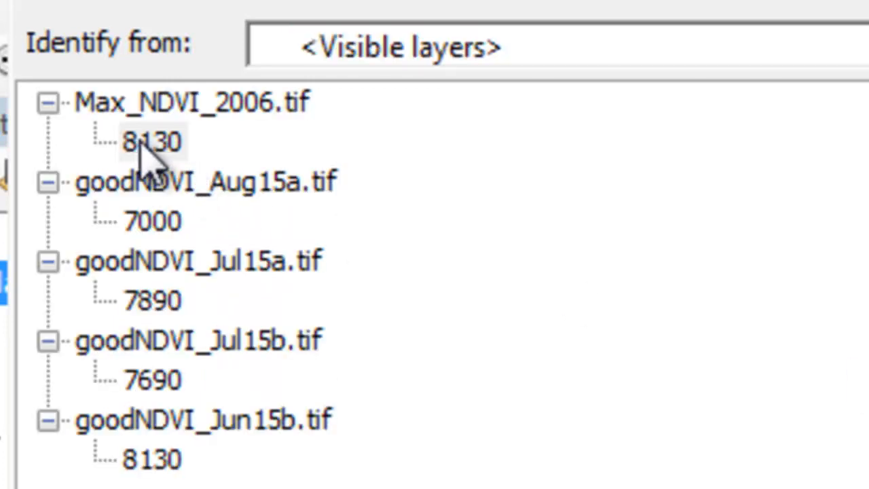
{"action": "mouse_move", "coordinate": [204, 177]}
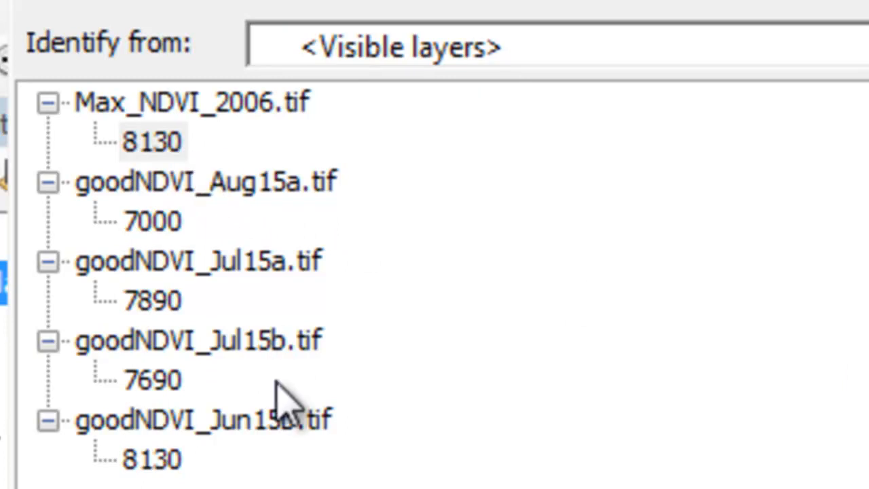
{"action": "mouse_move", "coordinate": [156, 462]}
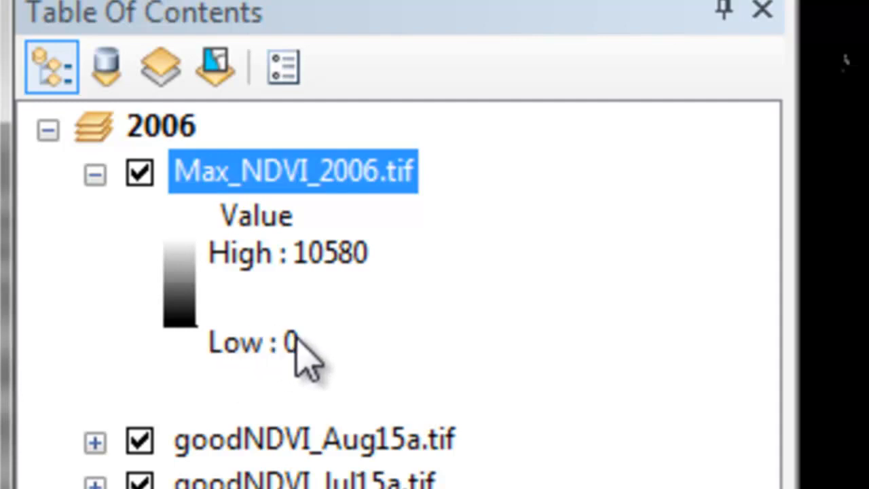
{"action": "mouse_move", "coordinate": [197, 367]}
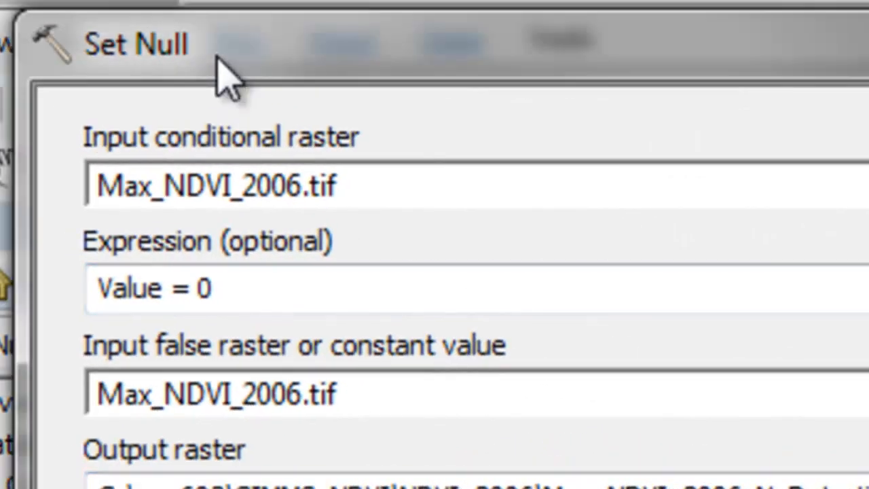
{"action": "mouse_move", "coordinate": [204, 183]}
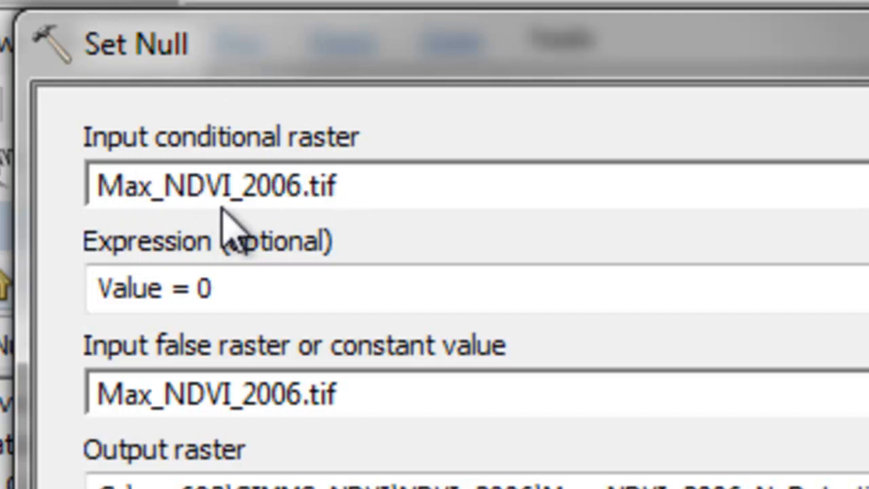
{"action": "mouse_move", "coordinate": [292, 217]}
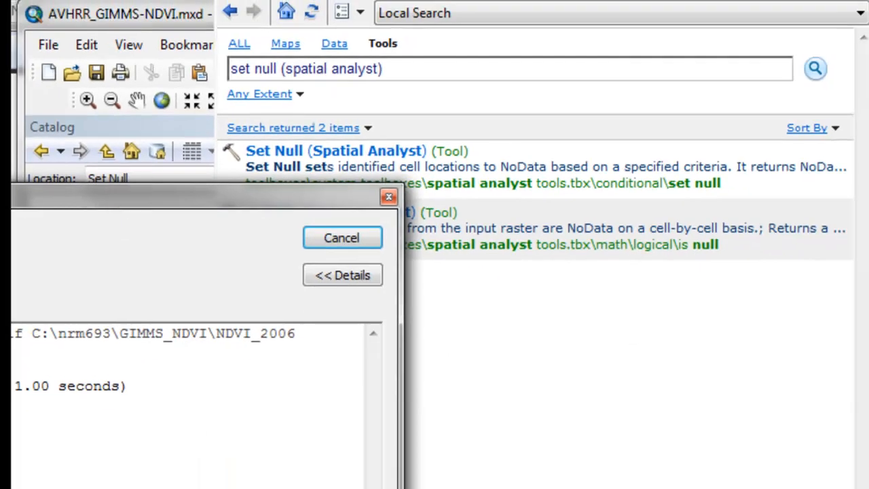
Dismiss the finished tool's results window.
{"action": "left_click", "coordinate": [341, 238]}
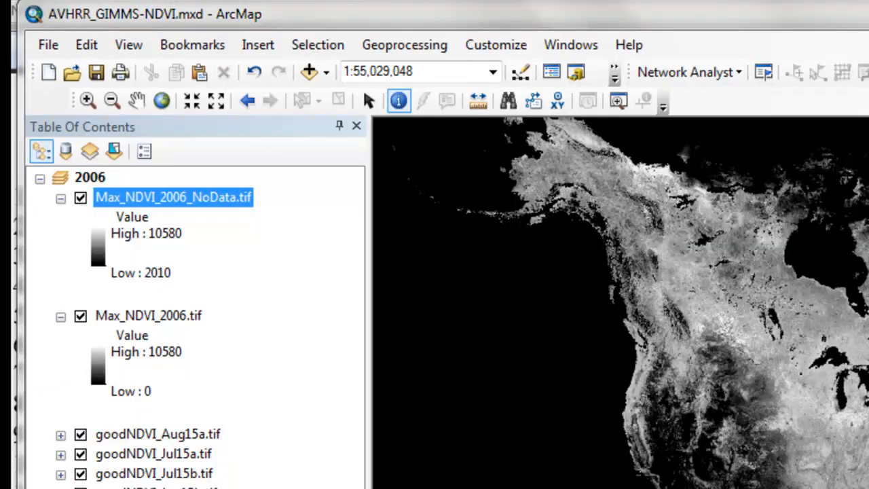
{"action": "mouse_move", "coordinate": [115, 209]}
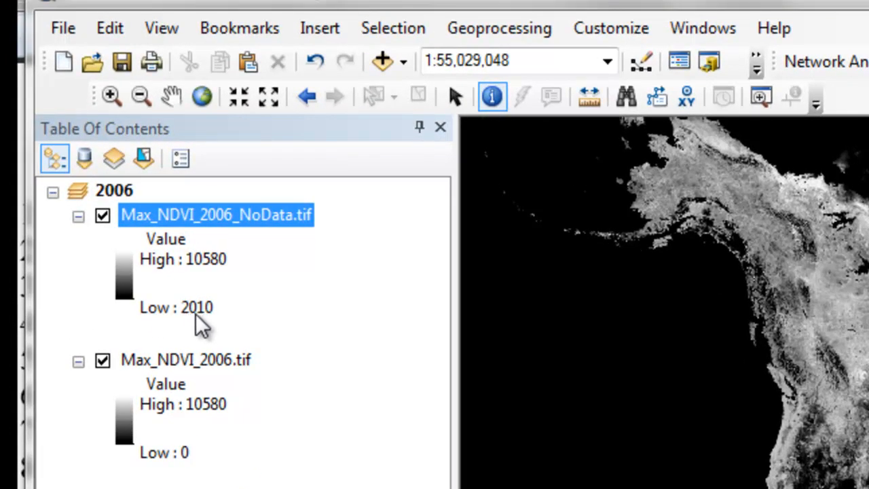
{"action": "mouse_move", "coordinate": [217, 319]}
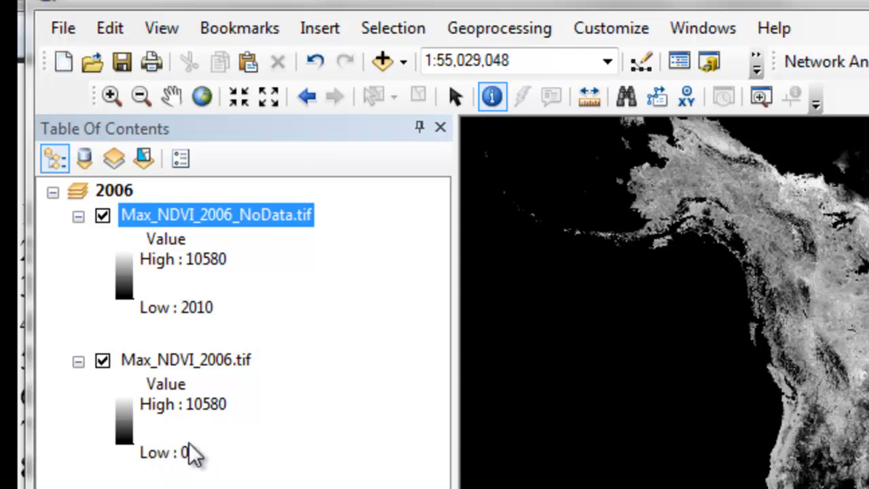
{"action": "mouse_move", "coordinate": [187, 462]}
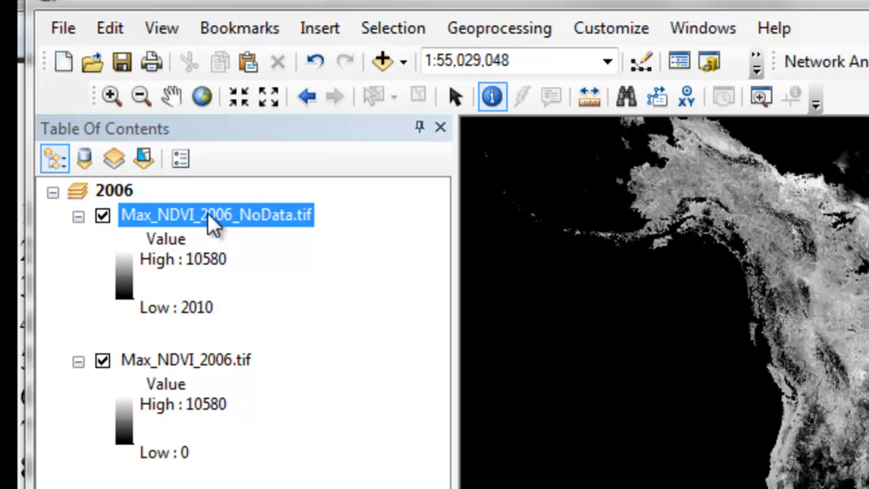
{"action": "mouse_move", "coordinate": [112, 377]}
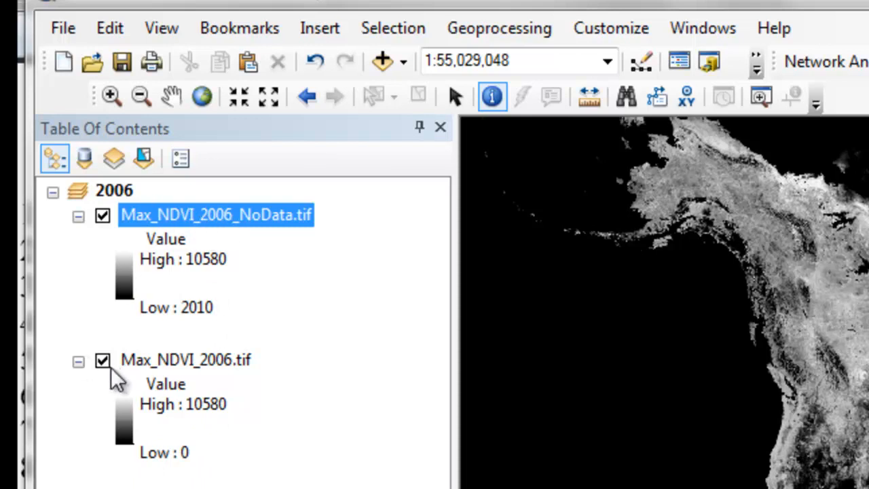
Give Max_NDVI_2006_NoData.tif a green-yellow-red color ramp with NoData shown in blue.
{"action": "right_click", "coordinate": [216, 215]}
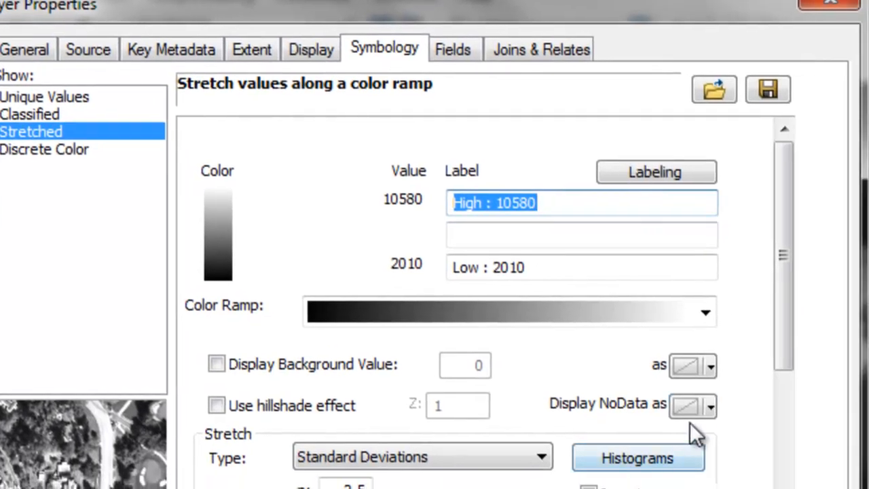
{"action": "left_click", "coordinate": [711, 406]}
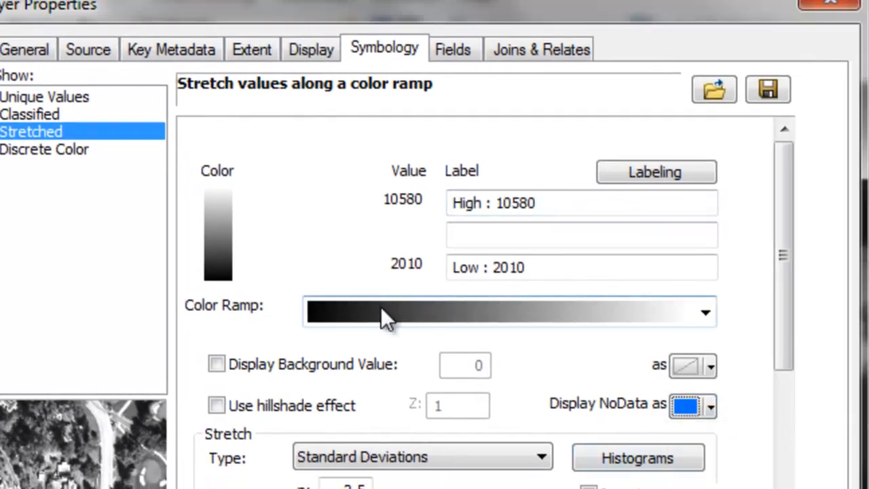
{"action": "left_click", "coordinate": [705, 312]}
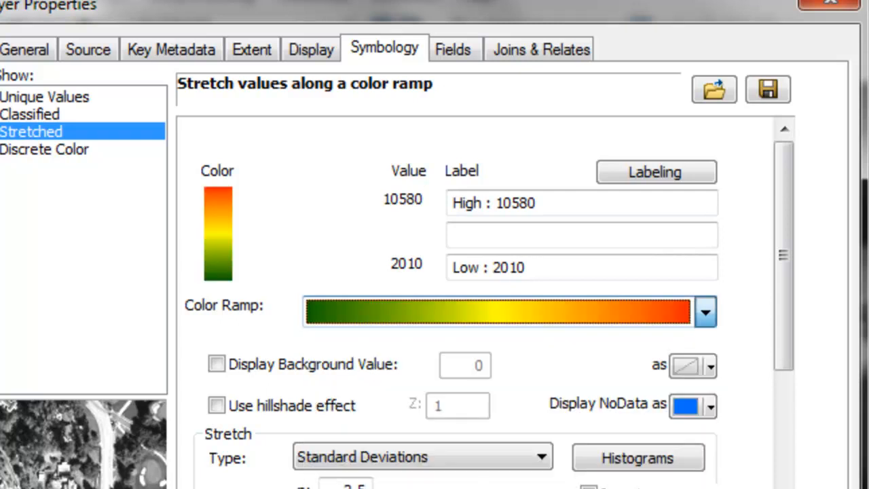
{"action": "mouse_move", "coordinate": [207, 285]}
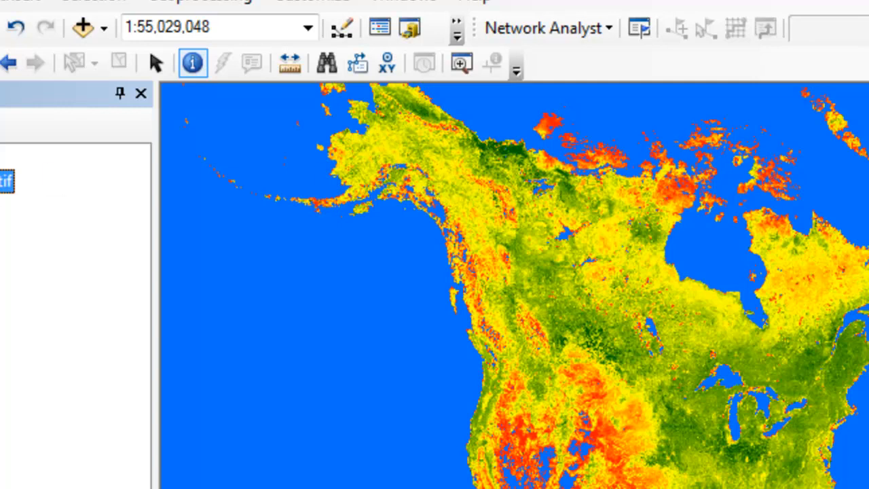
{"action": "mouse_move", "coordinate": [312, 397]}
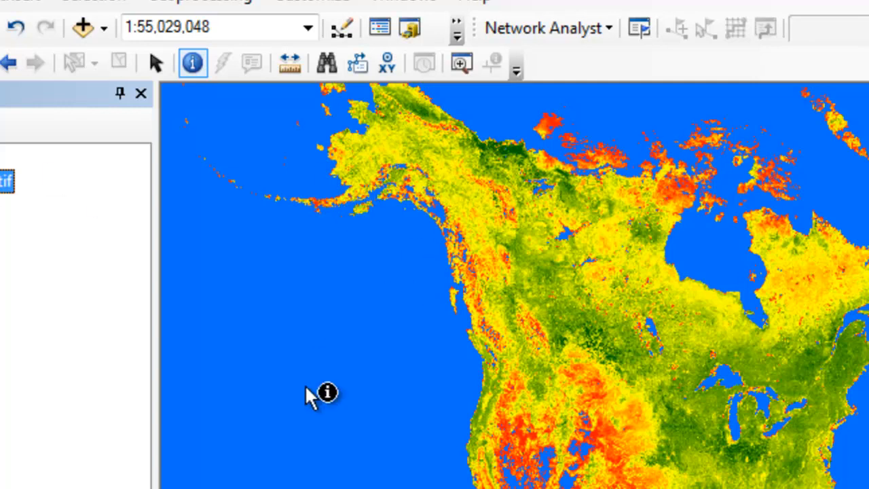